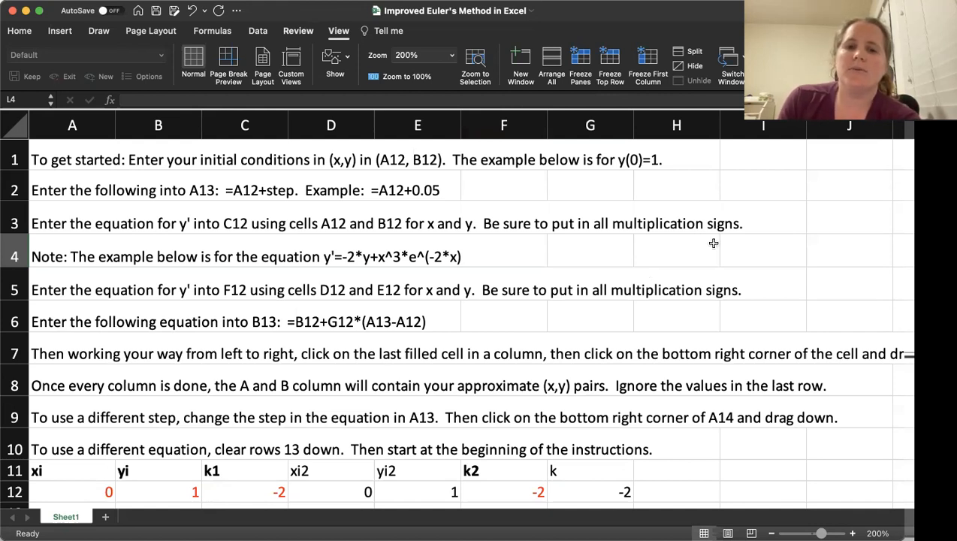
- Type 'We will use the IVP y'=-2y+3x^2e^(-2x), y(0)=2. Approximate y(0.5).' beside the table
{"action": "scroll", "scroll_direction": "down", "scroll_amount": 3}
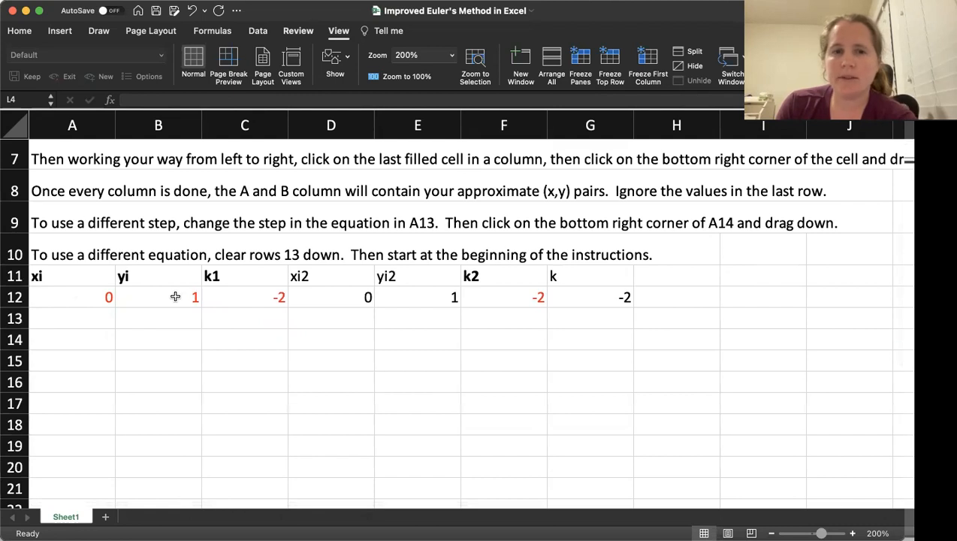
{"action": "mouse_move", "coordinate": [255, 280]}
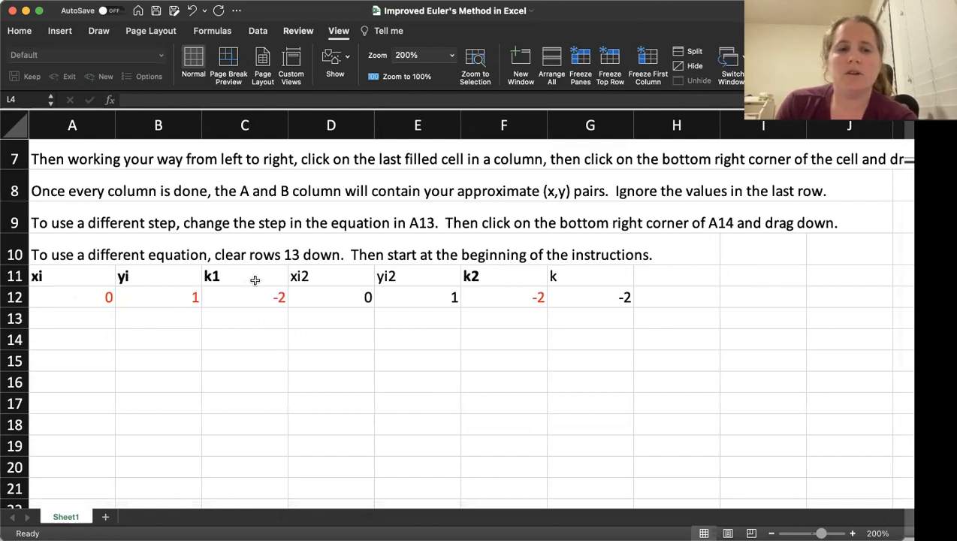
{"action": "mouse_move", "coordinate": [372, 295]}
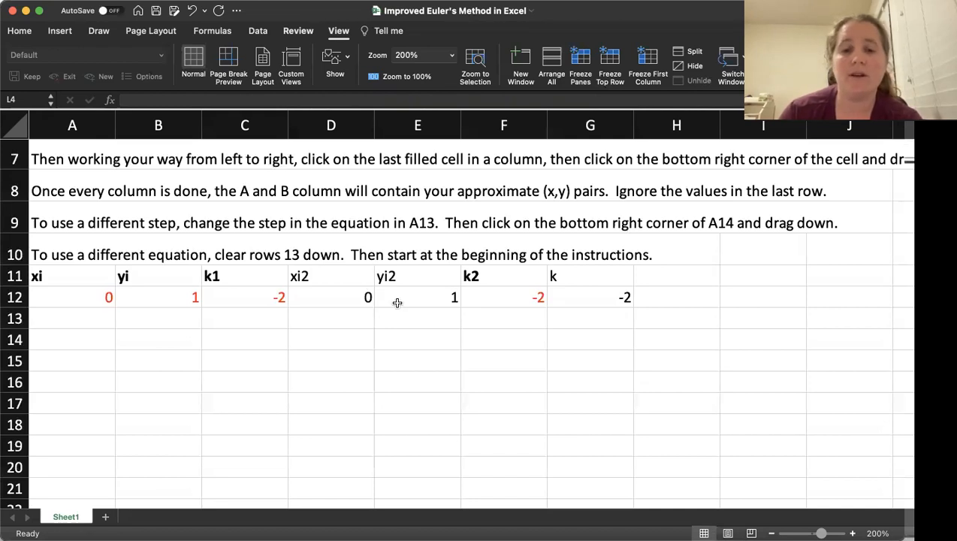
{"action": "mouse_move", "coordinate": [506, 305]}
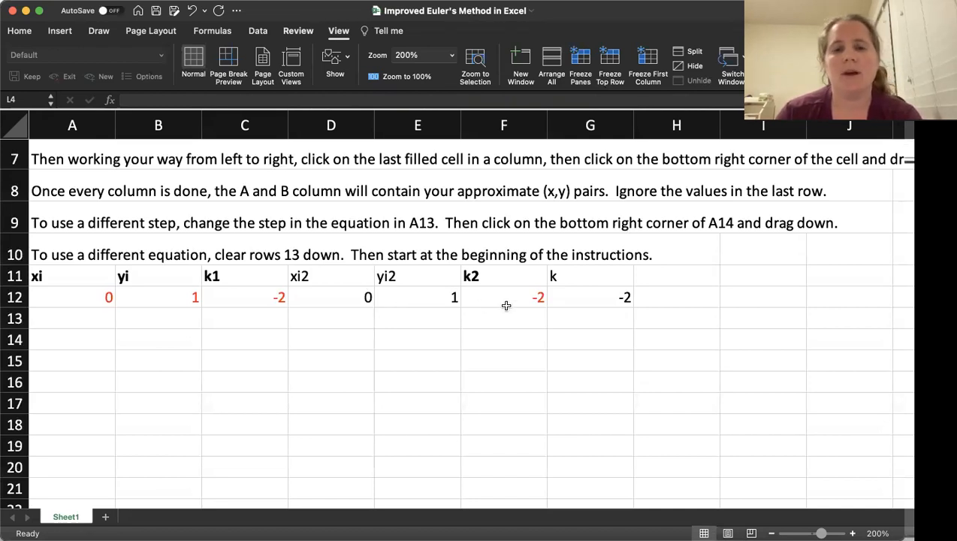
{"action": "mouse_move", "coordinate": [582, 305]}
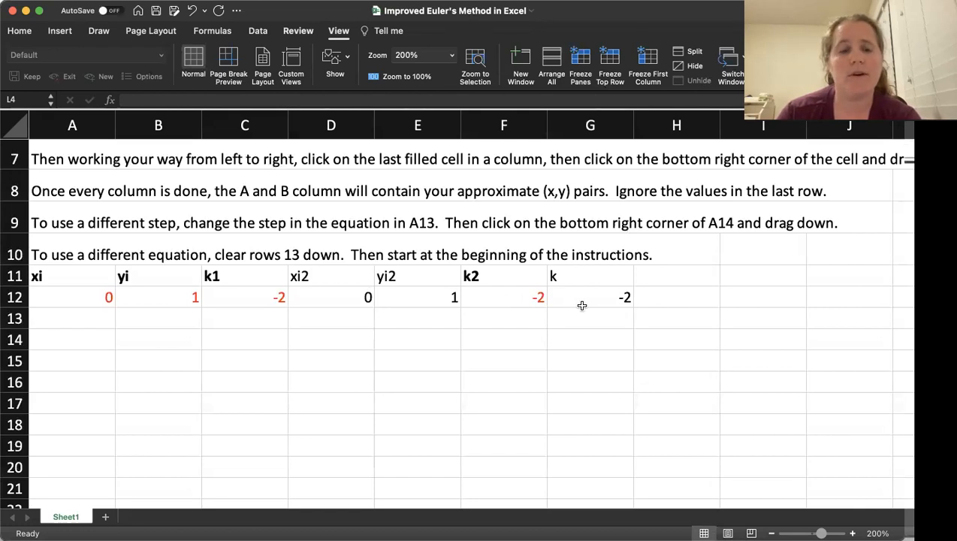
{"action": "mouse_move", "coordinate": [357, 245]}
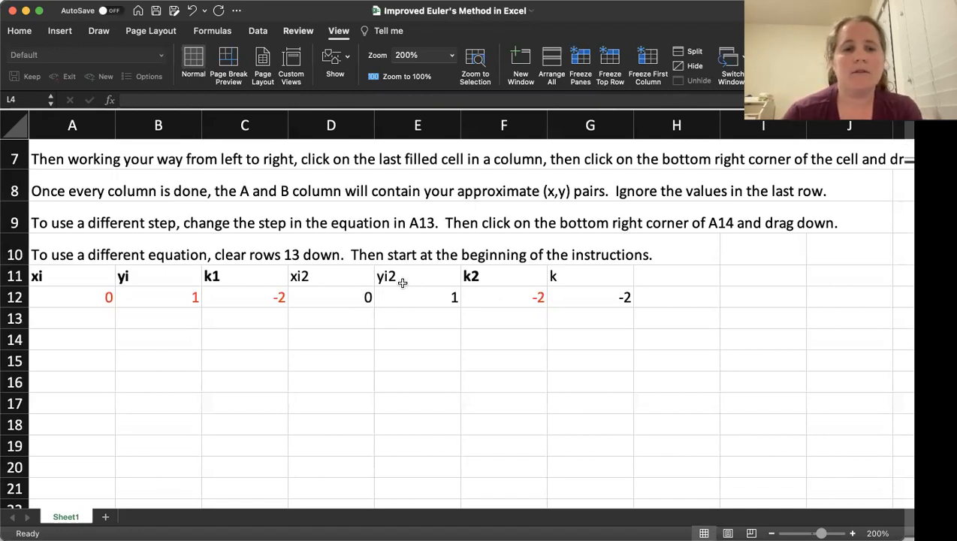
{"action": "mouse_move", "coordinate": [100, 363]}
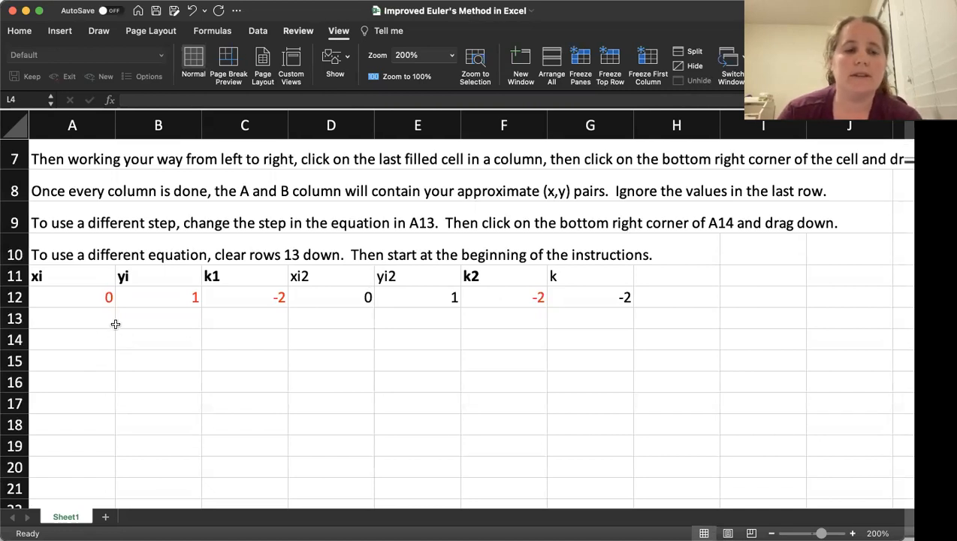
{"action": "mouse_move", "coordinate": [333, 114]}
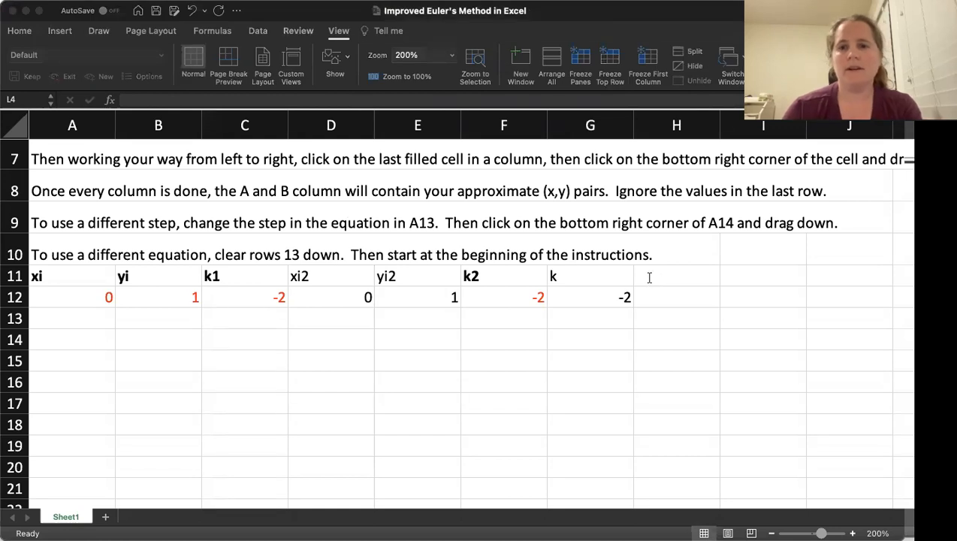
{"action": "type", "text": "We"}
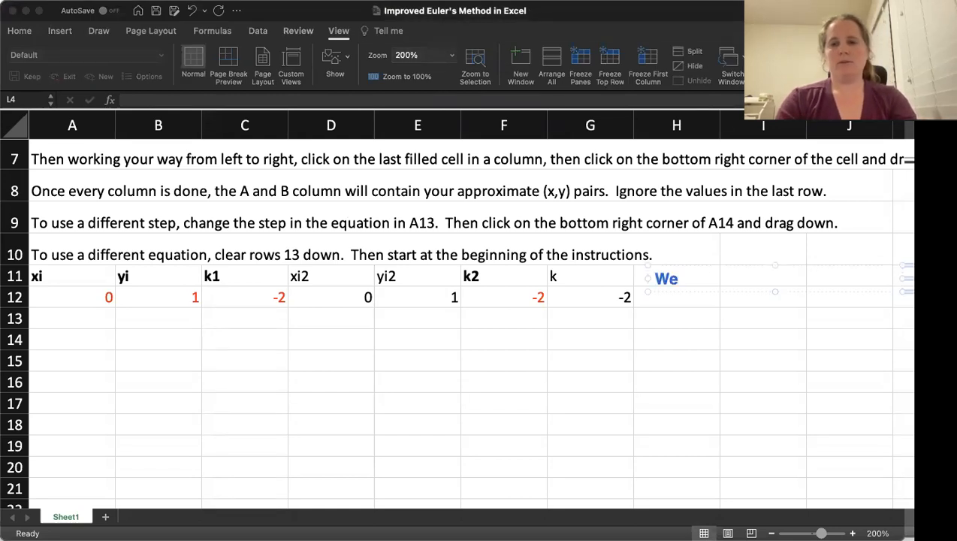
{"action": "type", "text": "will use"}
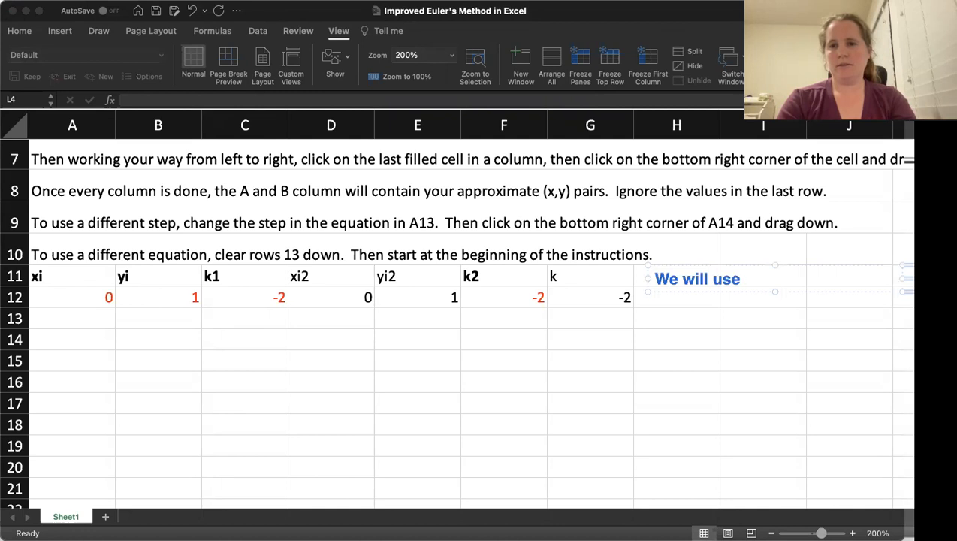
{"action": "type", "text": "the IVP"}
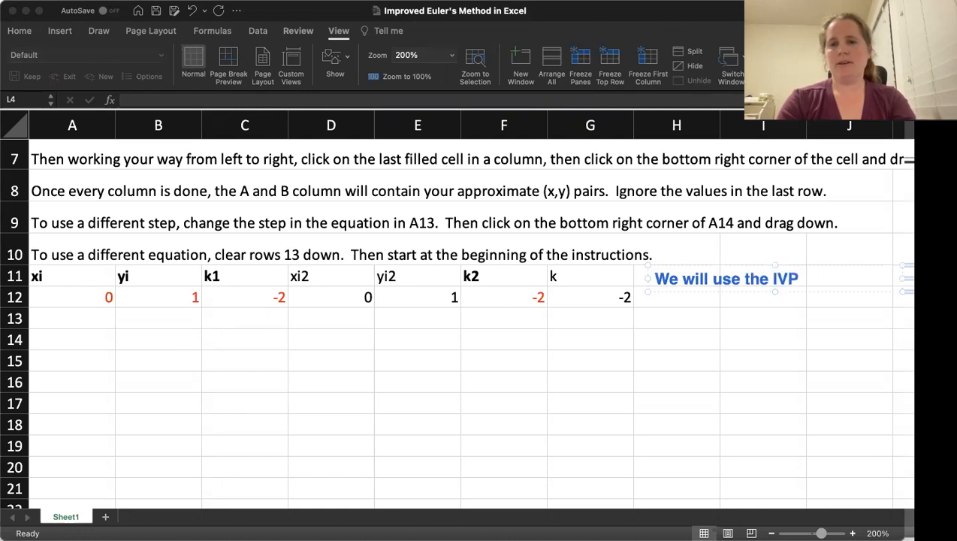
{"action": "type", "text": "y'="}
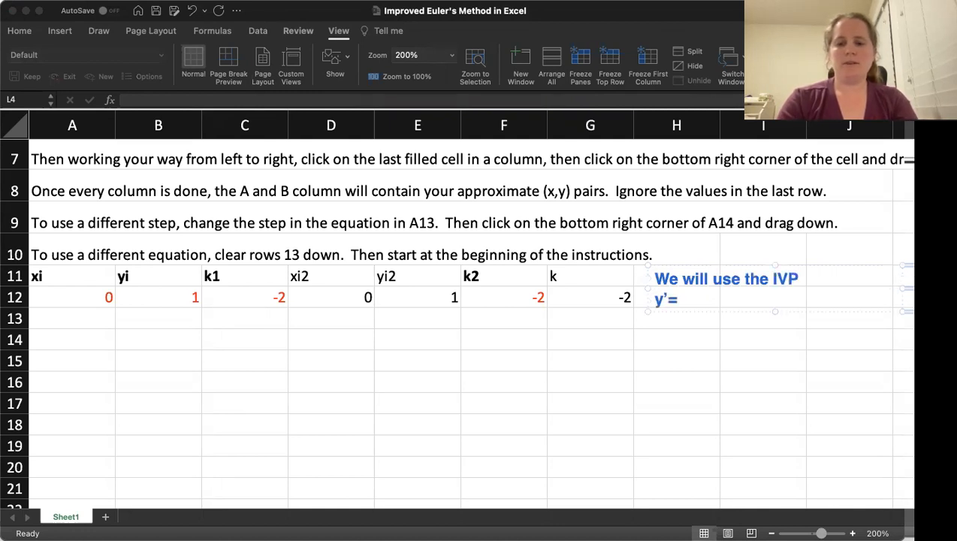
{"action": "type", "text": "-2"}
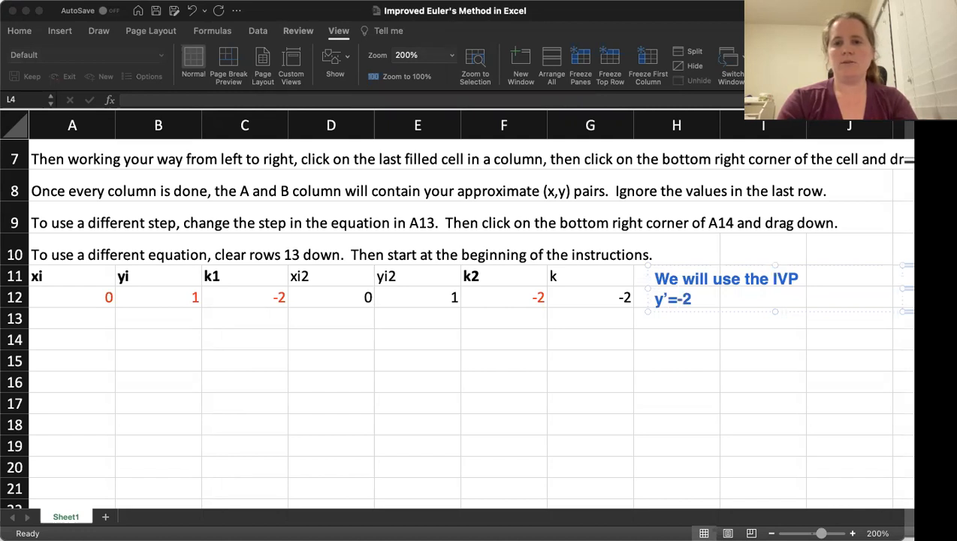
{"action": "type", "text": "y+"}
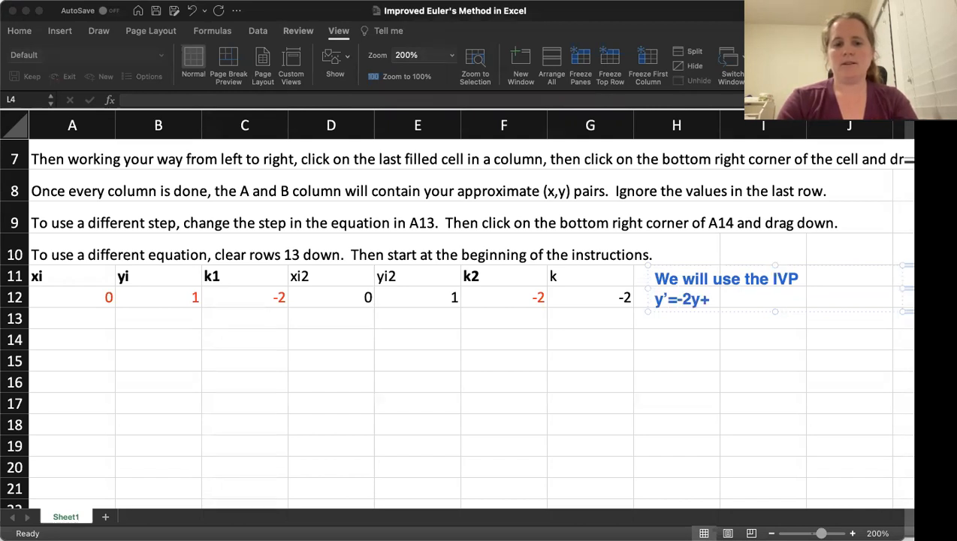
{"action": "type", "text": "3x^2*e^"}
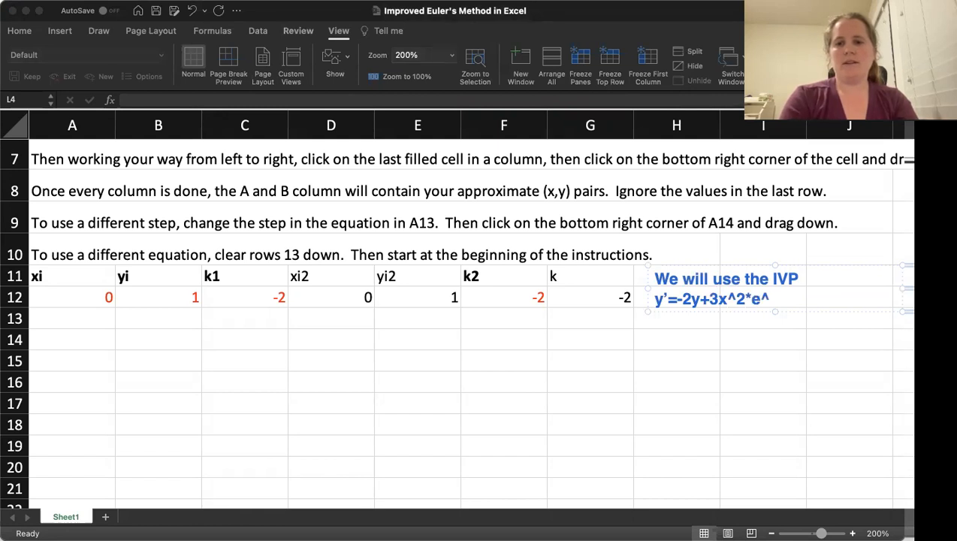
{"action": "type", "text": "(-2x)"}
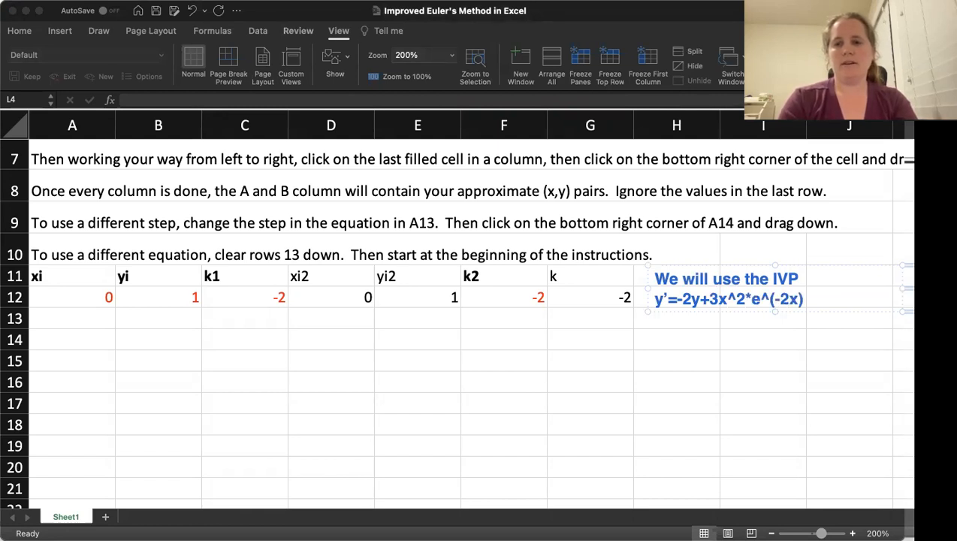
{"action": "type", "text": ", y(0"}
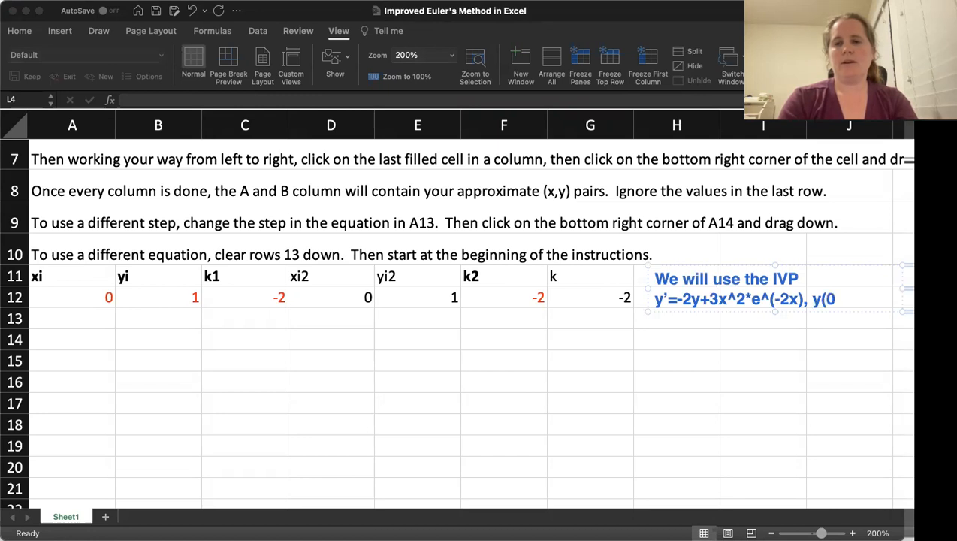
{"action": "type", "text": ")=2."}
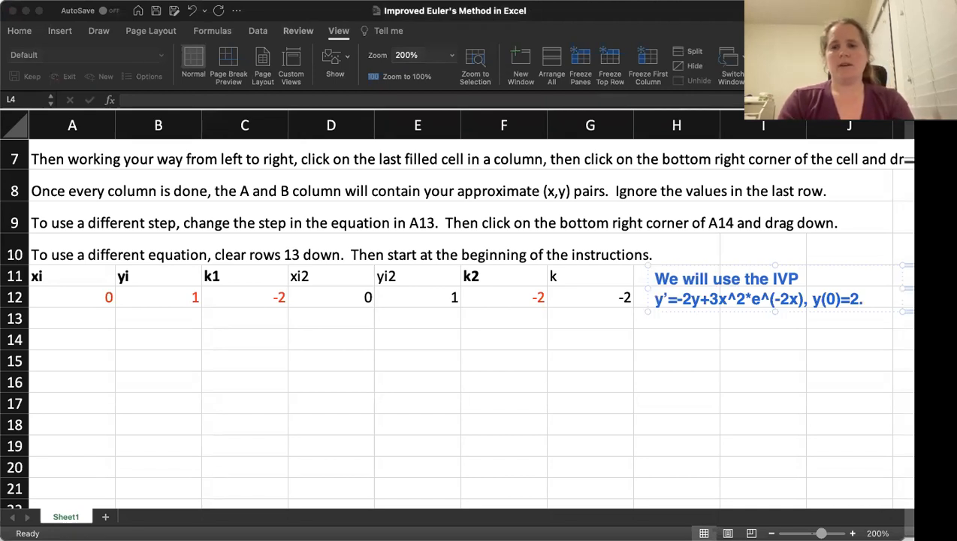
{"action": "type", "text": "Approximate y(0.5)."}
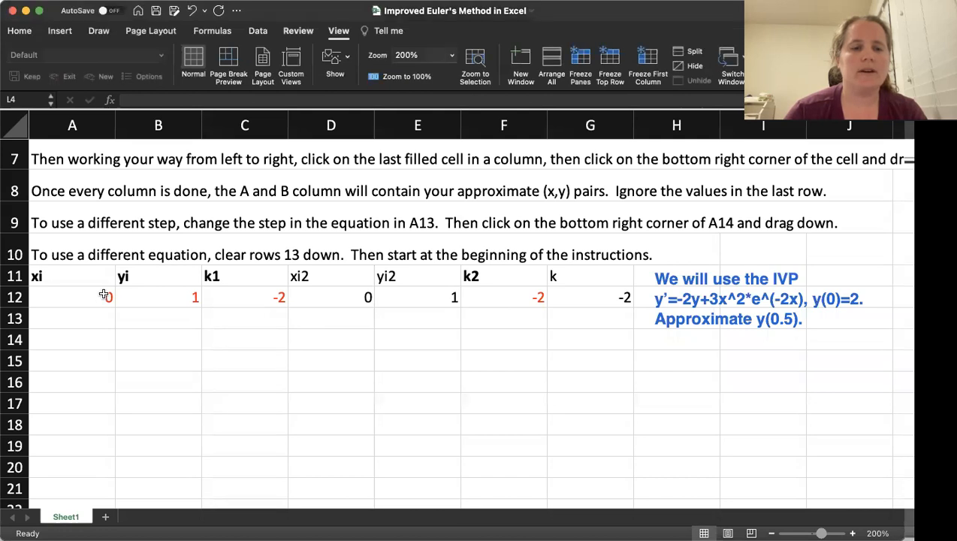
- Set B12 to 2 and enter k1 as =-2*B12+3*A12^2*EXP(-2*A12) in C12
{"action": "left_click", "coordinate": [72, 296]}
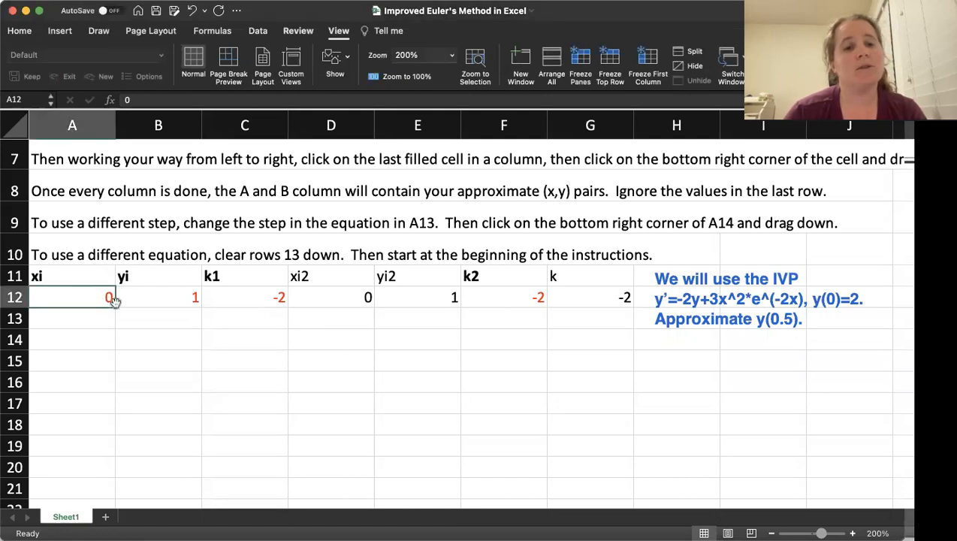
{"action": "left_click", "coordinate": [158, 297]}
{"action": "type", "text": "2"}
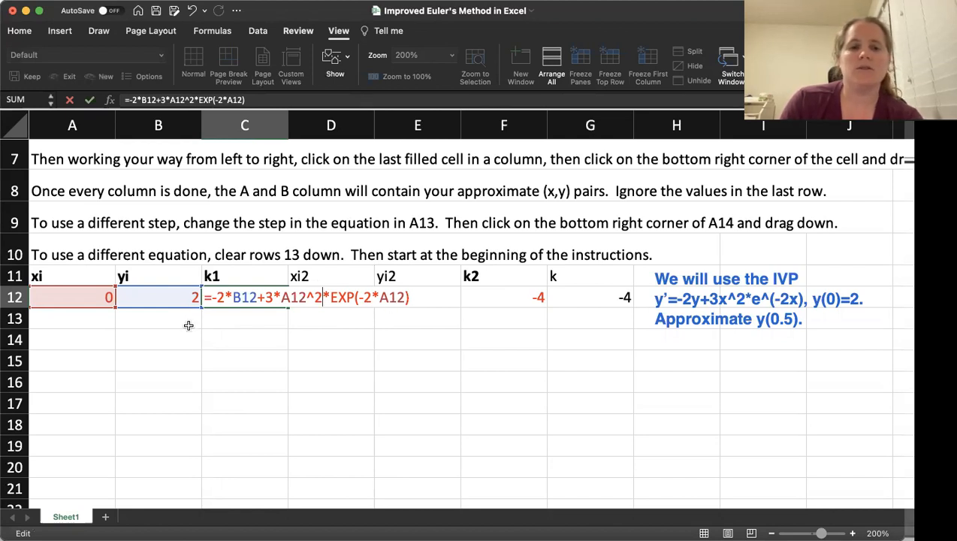
{"action": "mouse_move", "coordinate": [239, 320]}
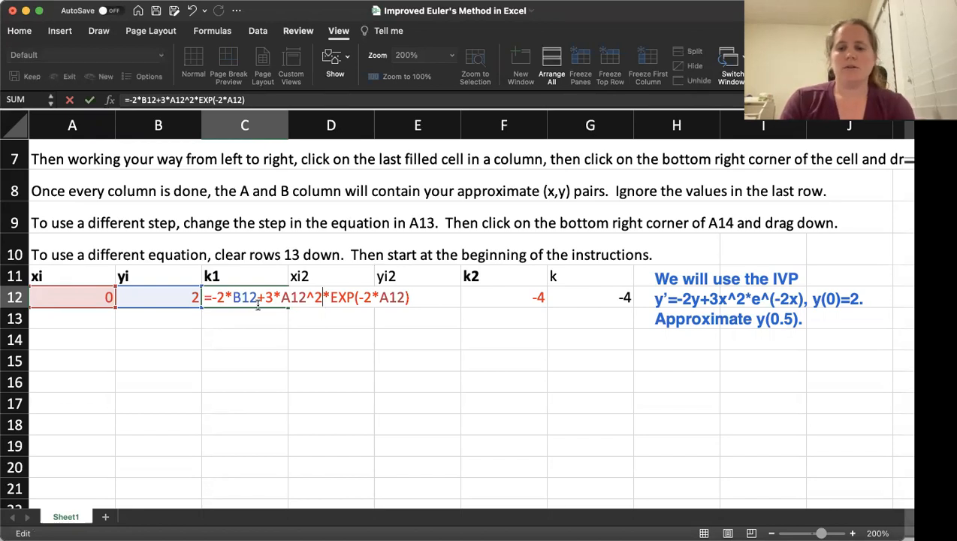
{"action": "key", "text": "Enter"}
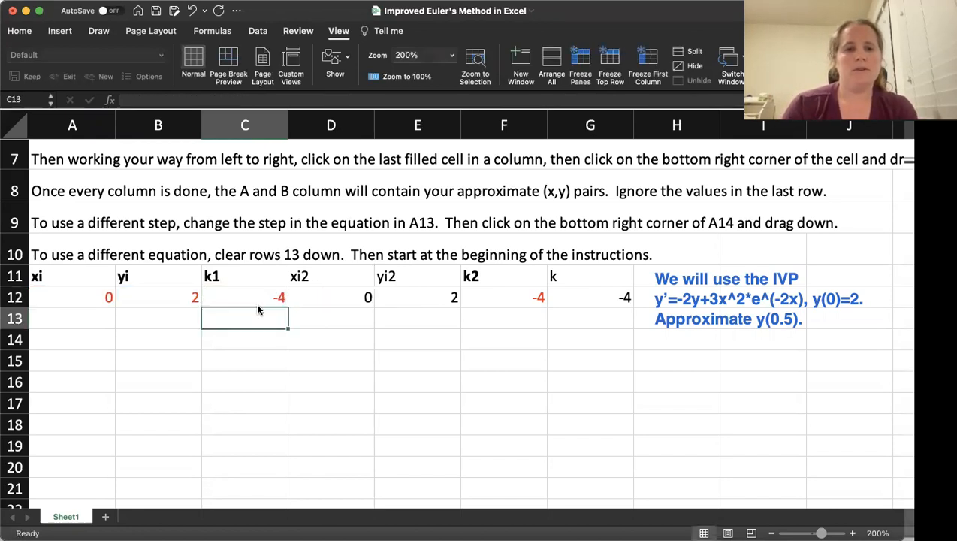
{"action": "mouse_move", "coordinate": [523, 296]}
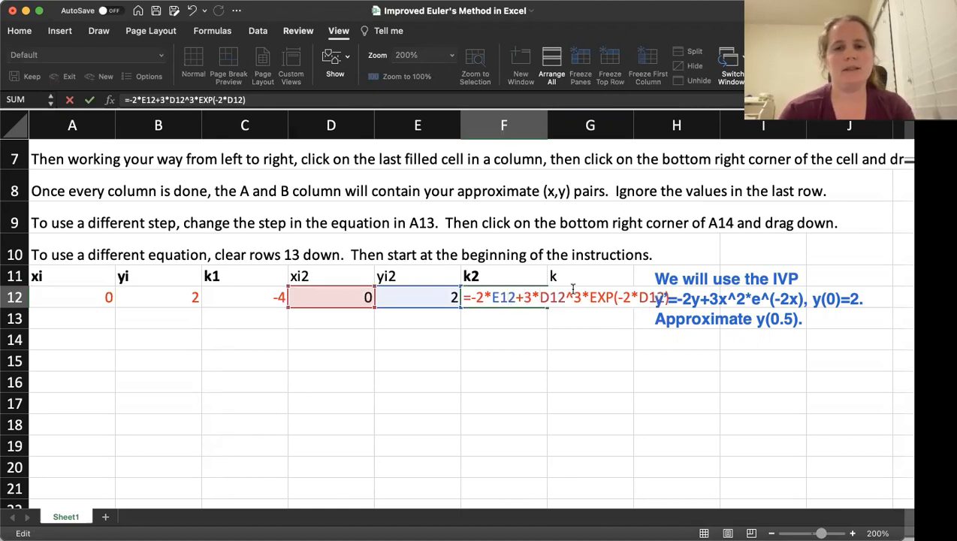
- Change D12^3 to D12^2 in F12's k2 formula, keeping k2 and k at -4
{"action": "type", "text": "2"}
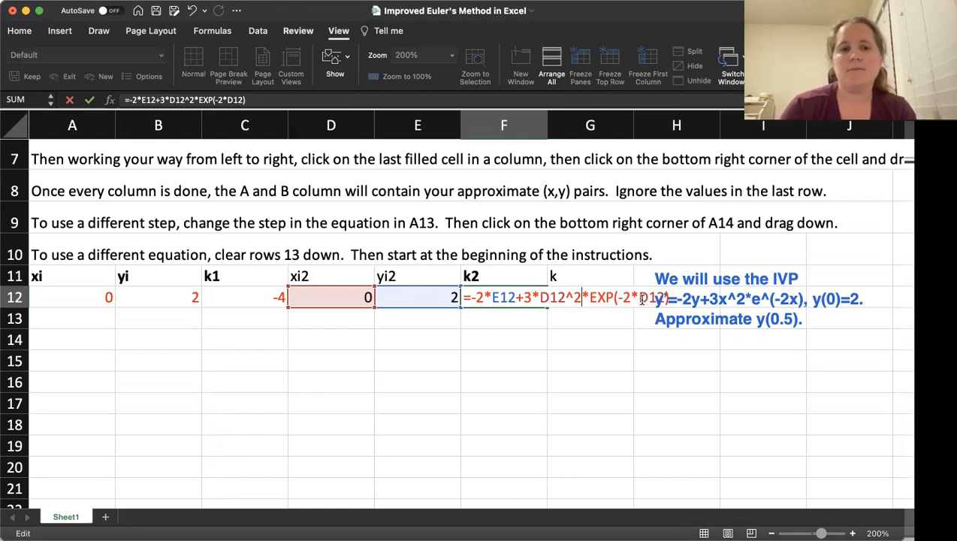
{"action": "key", "text": "Return"}
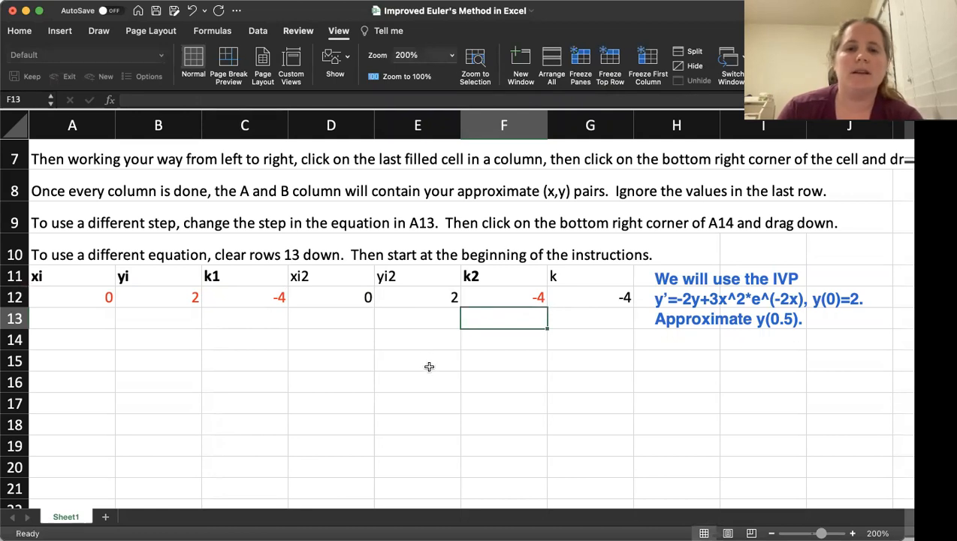
{"action": "mouse_move", "coordinate": [415, 371]}
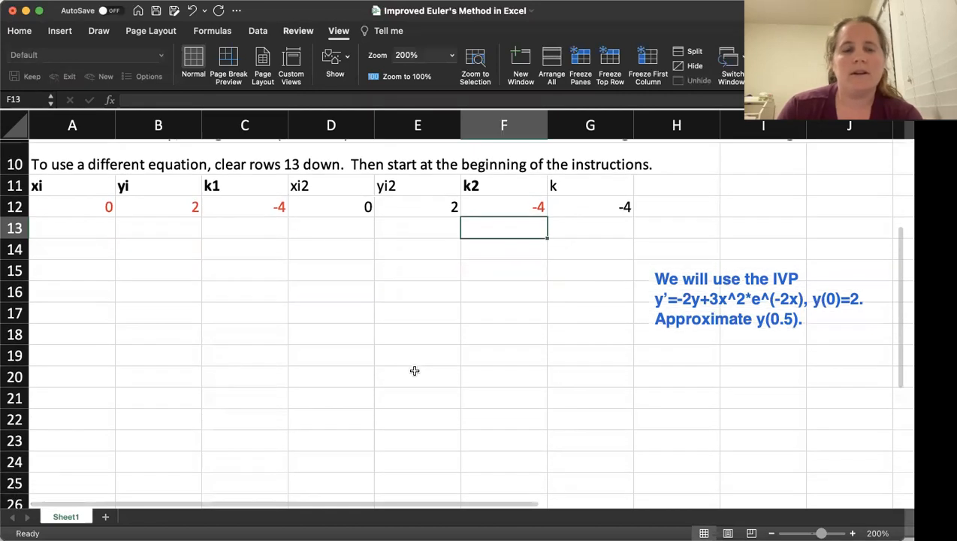
{"action": "mouse_move", "coordinate": [423, 207]}
{"action": "type", "text": "="}
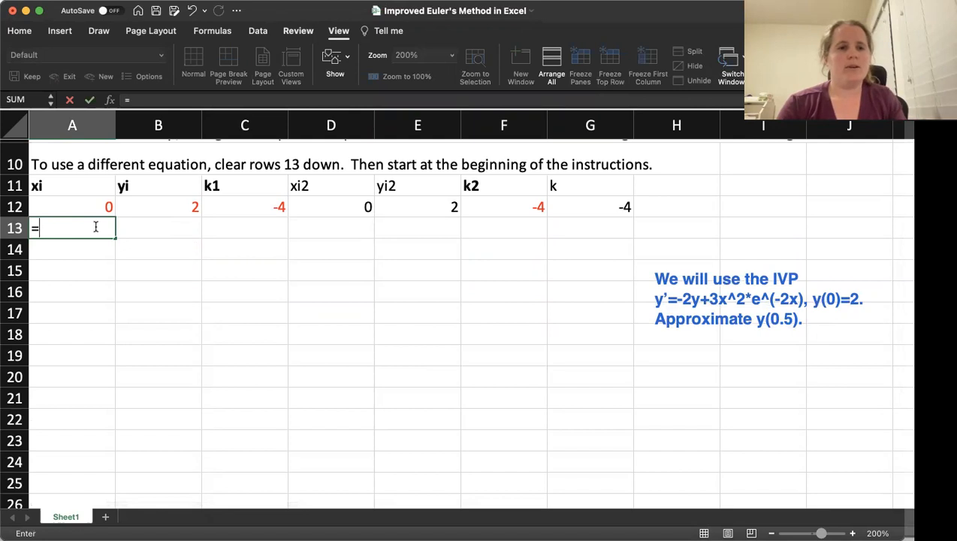
- Enter xi =A12+0.1 in A13
{"action": "left_click", "coordinate": [72, 207]}
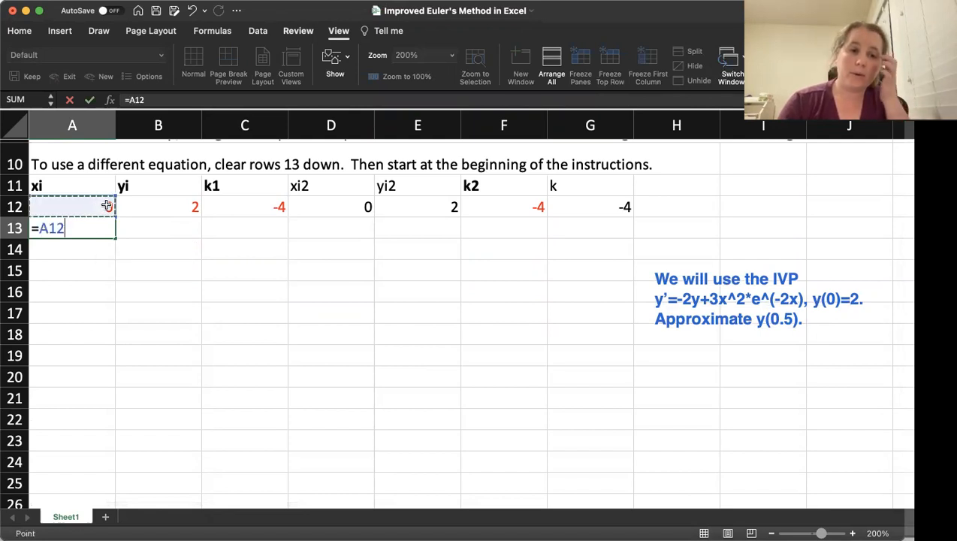
{"action": "type", "text": "+"}
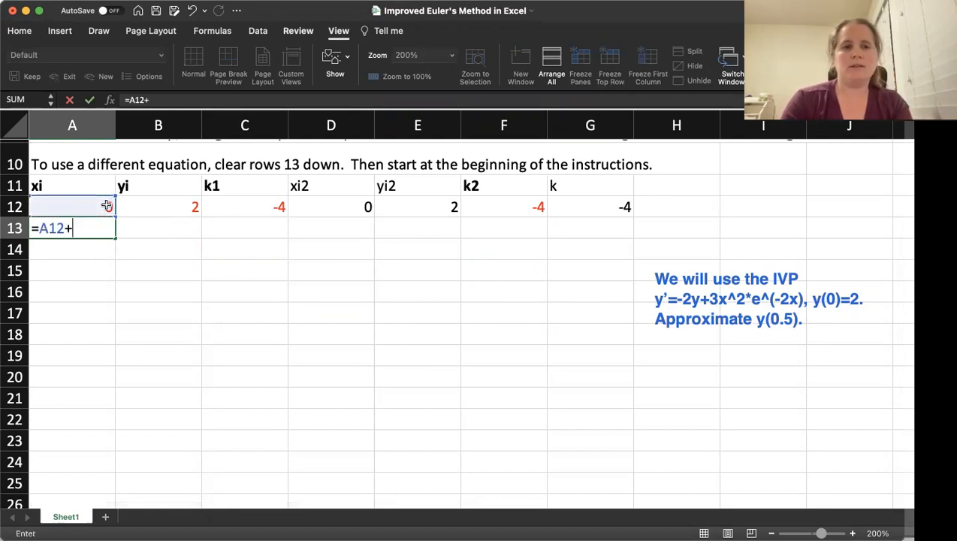
{"action": "type", "text": "0.1"}
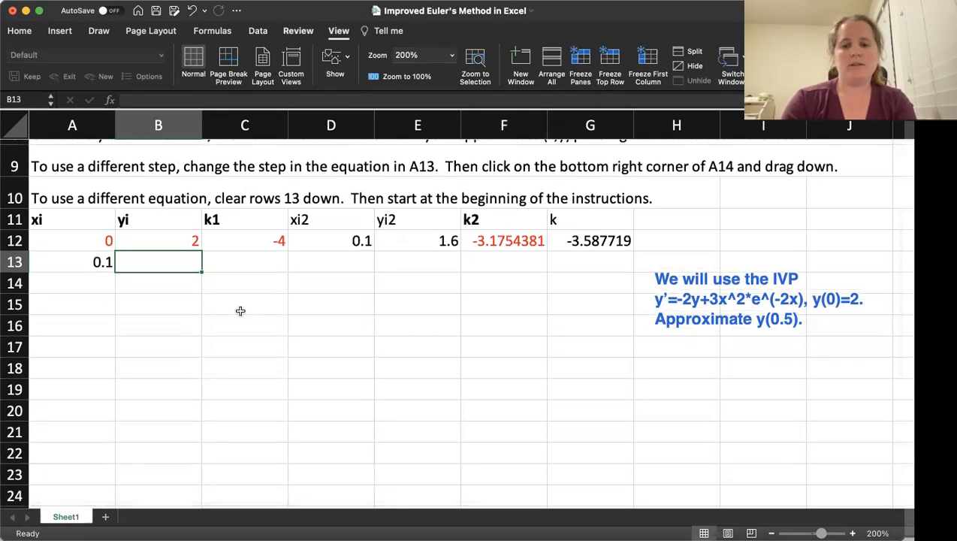
- Enter yi =B12+G12*(A13-A12) in B13, giving 1.6412281
{"action": "type", "text": "="}
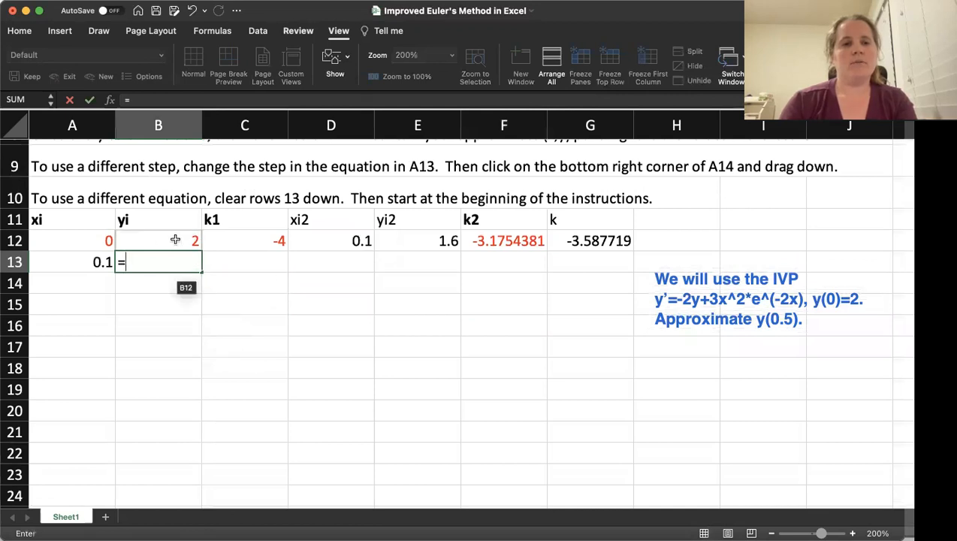
{"action": "left_click", "coordinate": [158, 240]}
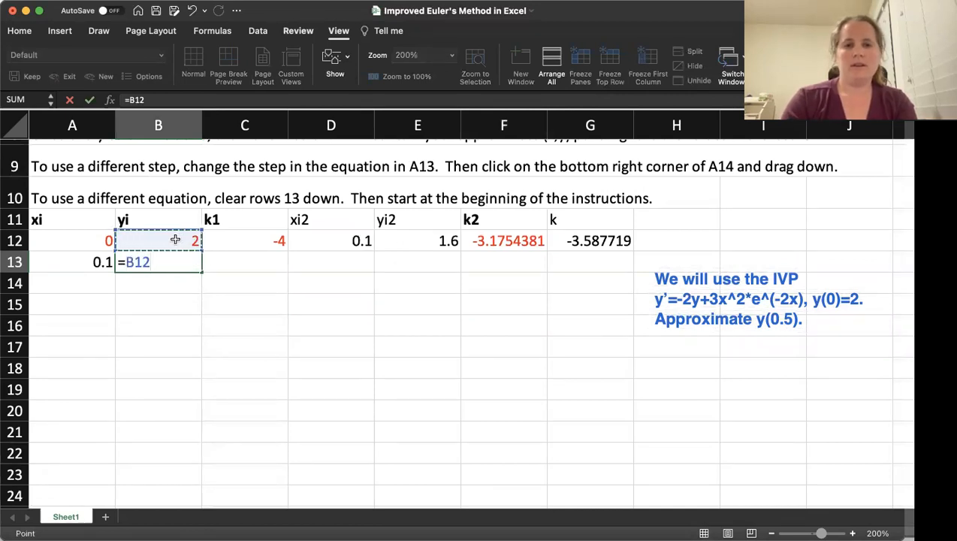
{"action": "type", "text": "+"}
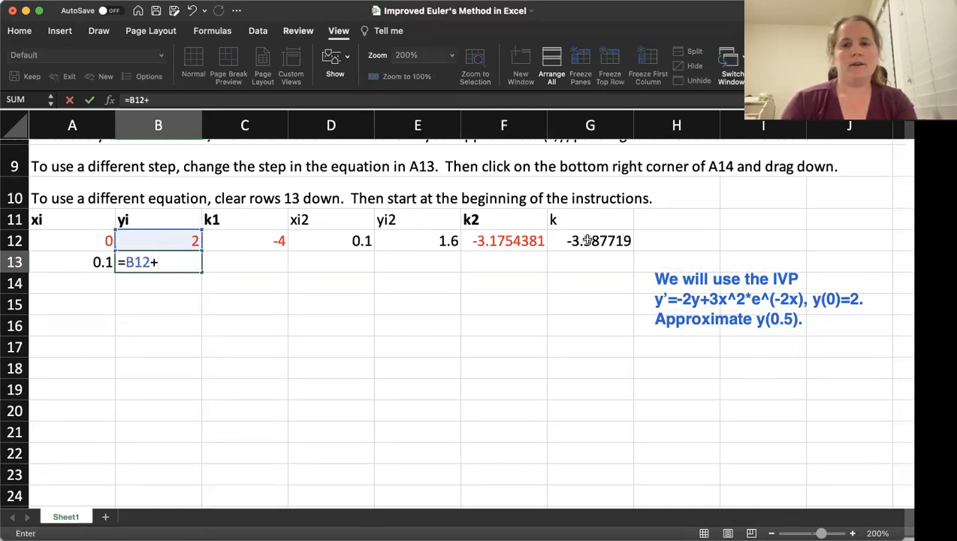
{"action": "left_click", "coordinate": [590, 240]}
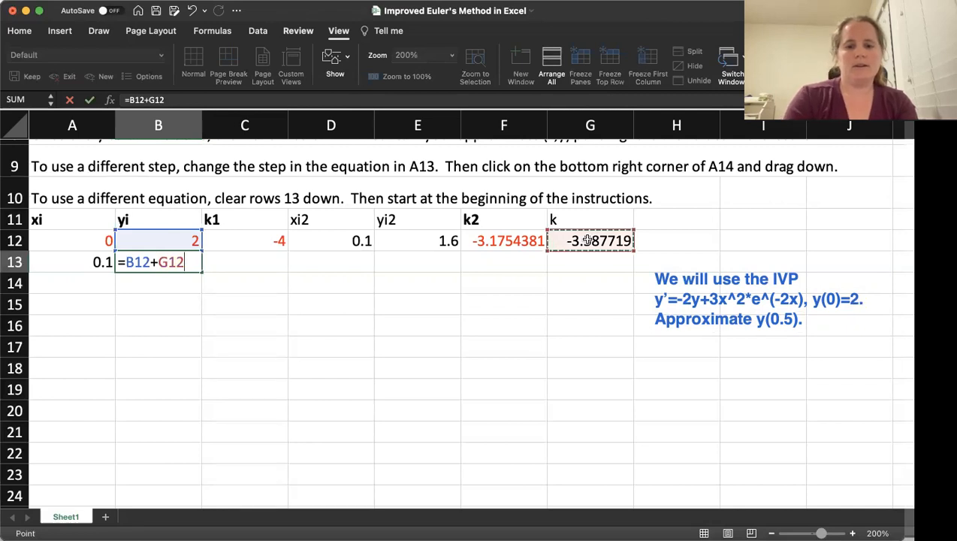
{"action": "type", "text": "*("}
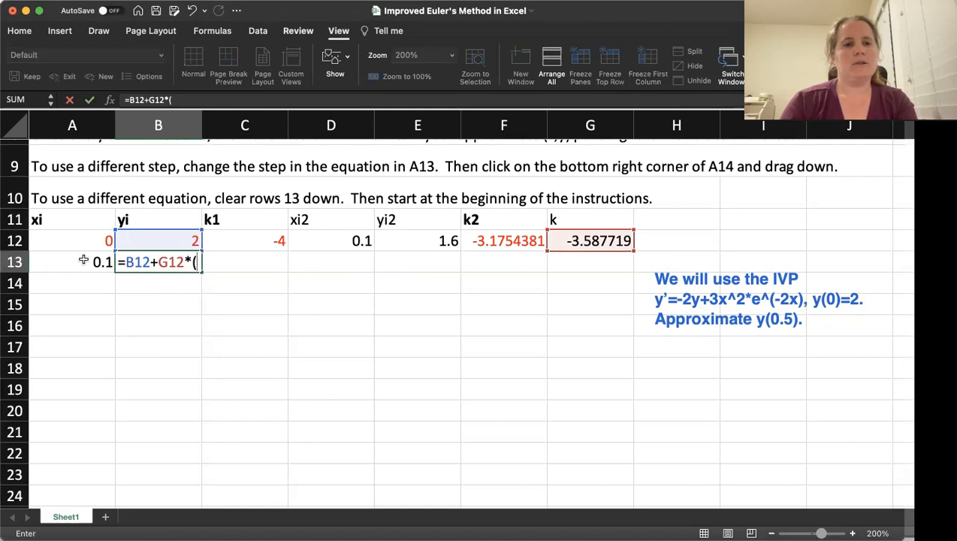
{"action": "type", "text": "A13-"}
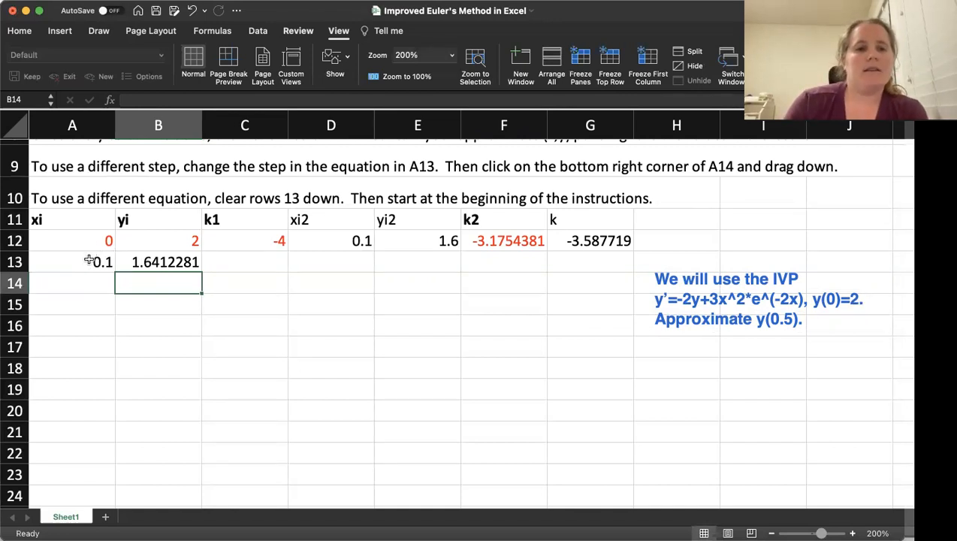
- Fill xi down to 0.7 in A19, and yi, k1, xi2, yi2, k through row 18
{"action": "left_click", "coordinate": [72, 262]}
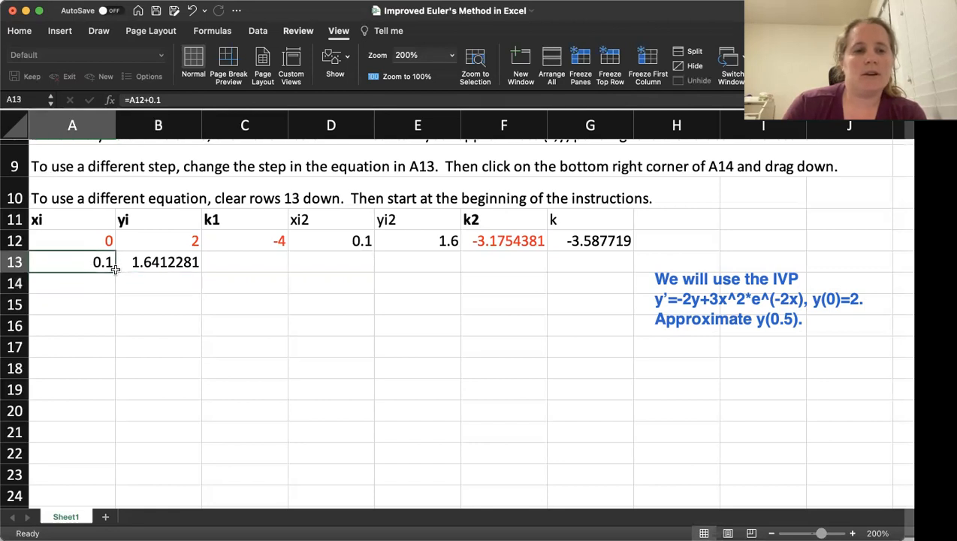
{"action": "left_click_drag", "start_coordinate": [113, 269], "coordinate": [90, 390]}
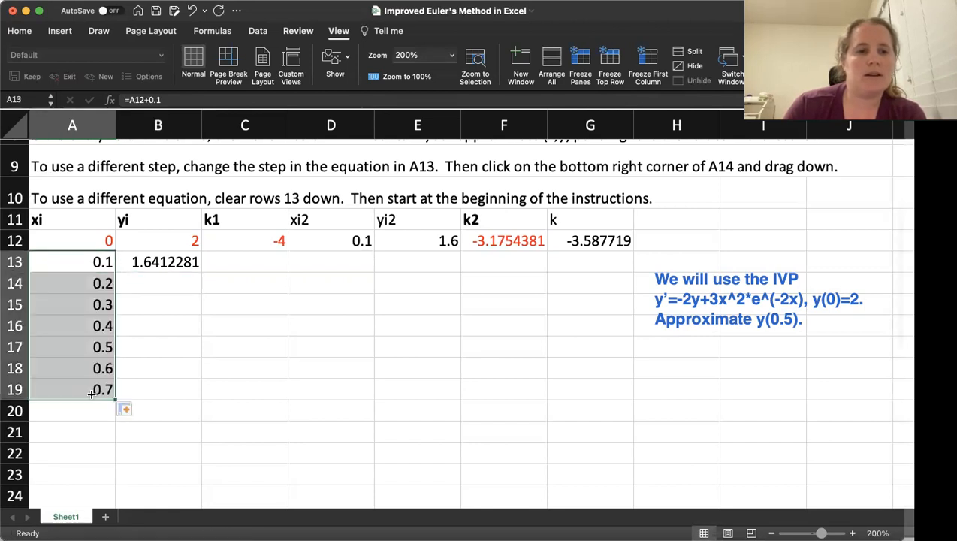
{"action": "left_click", "coordinate": [158, 262]}
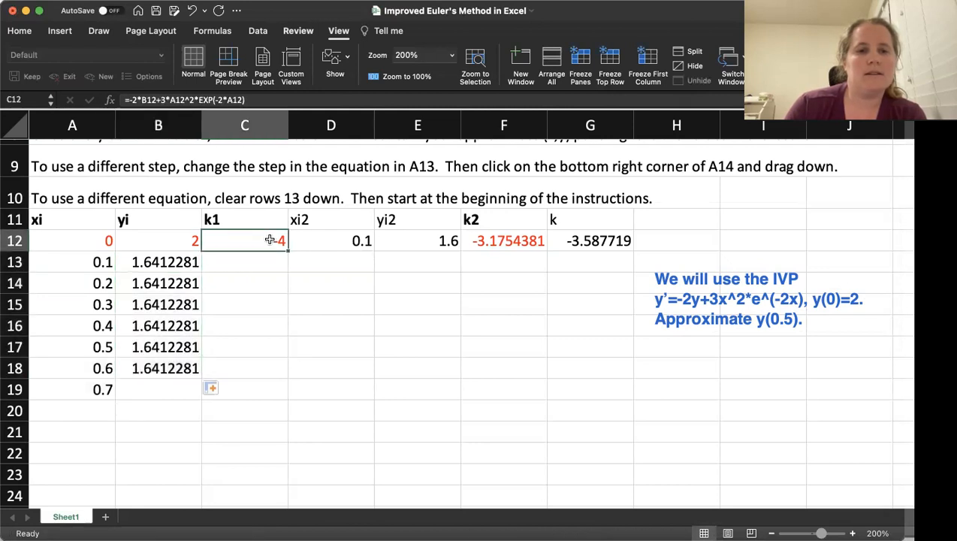
{"action": "left_click_drag", "start_coordinate": [268, 240], "coordinate": [272, 377]}
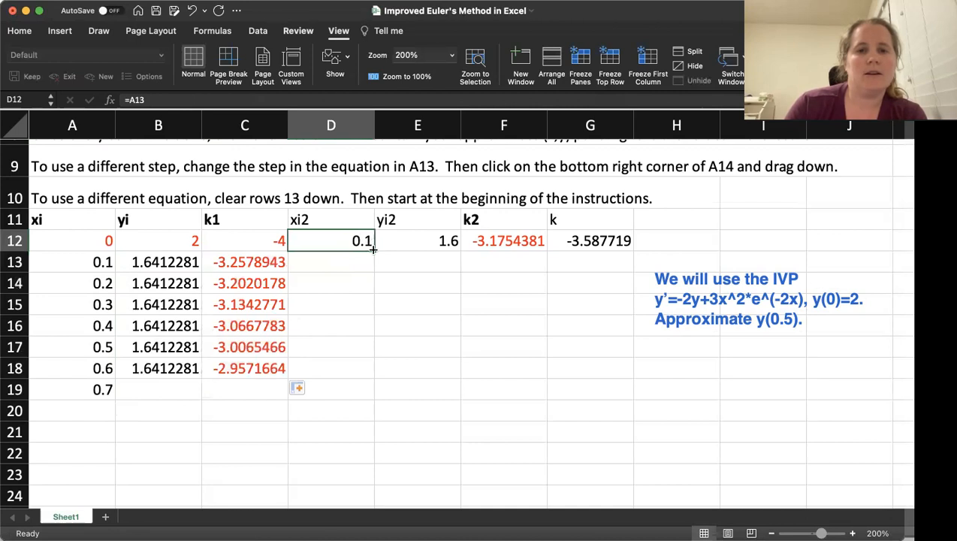
{"action": "left_click_drag", "start_coordinate": [374, 251], "coordinate": [354, 380]}
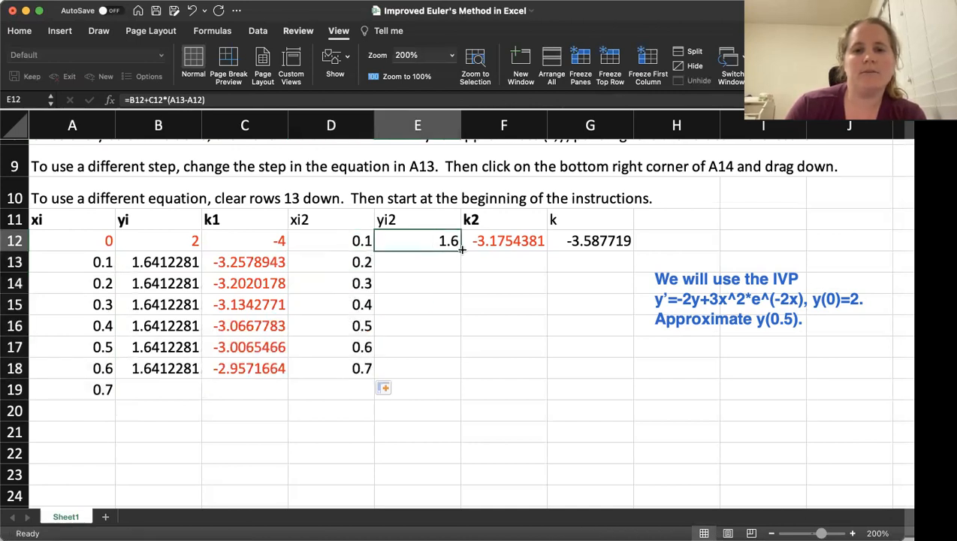
{"action": "left_click_drag", "start_coordinate": [461, 250], "coordinate": [462, 374]}
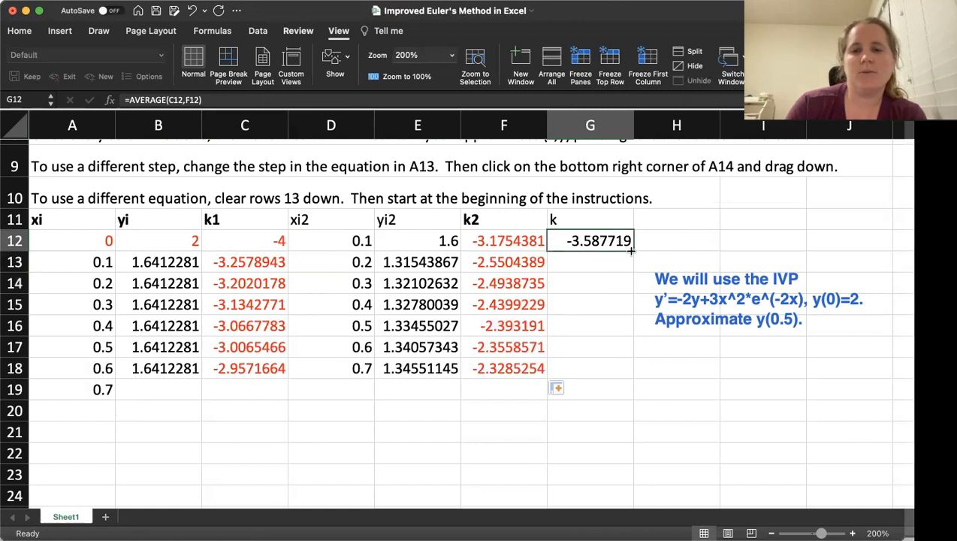
{"action": "left_click_drag", "start_coordinate": [632, 250], "coordinate": [616, 379]}
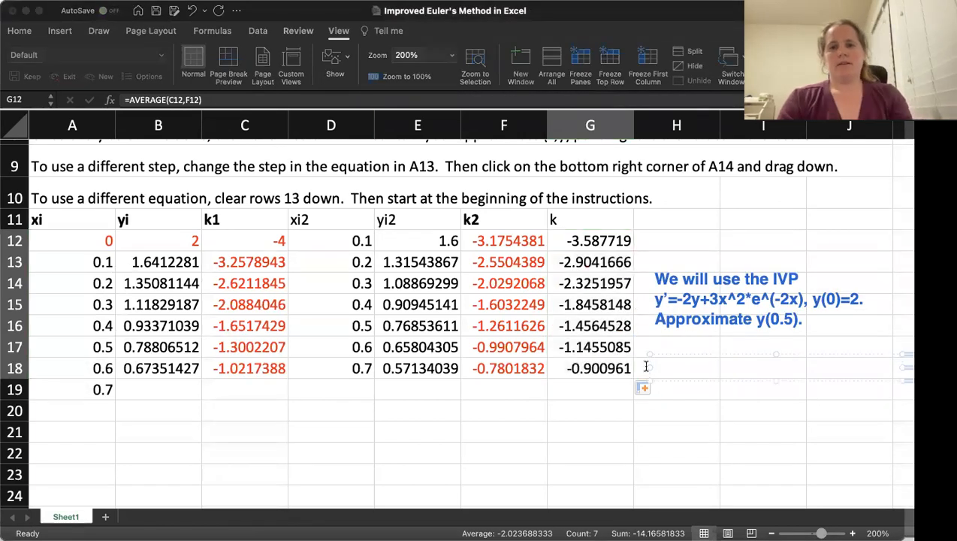
- Record y(0.5)≈0.7880 for step 0.1 and begin the line 'For step 0.05, y(0.5)'
{"action": "type", "text": "For step 0.1"}
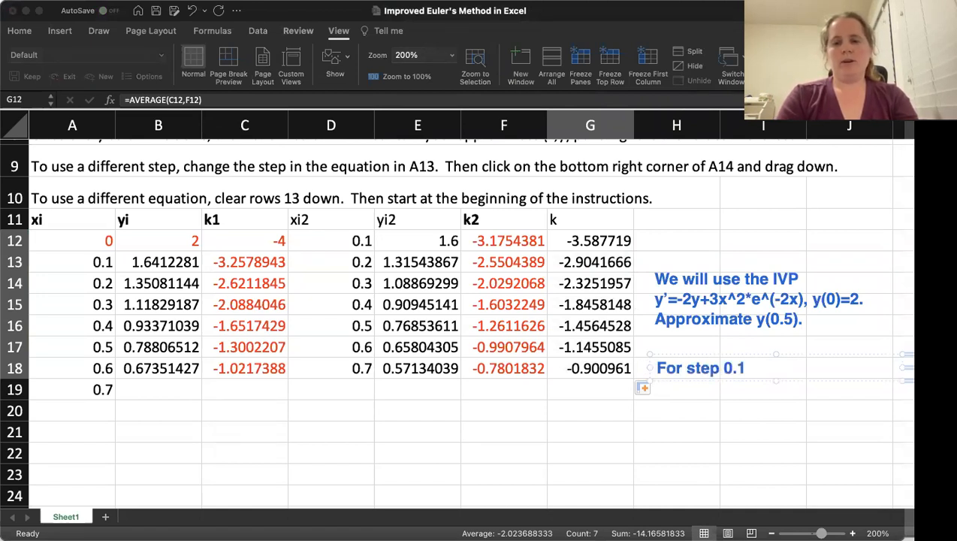
{"action": "type", "text": ", y(0.5) ="}
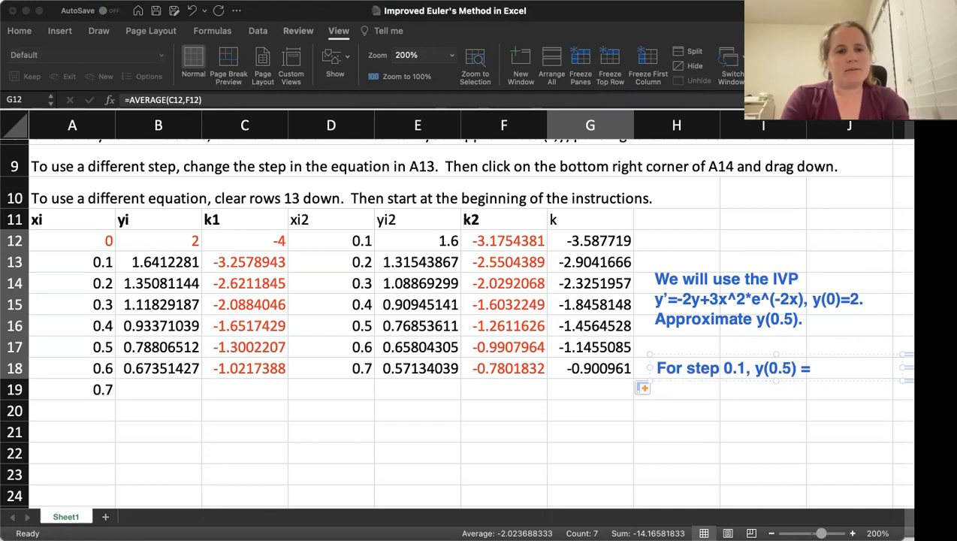
{"action": "type", "text": "0.7880…"}
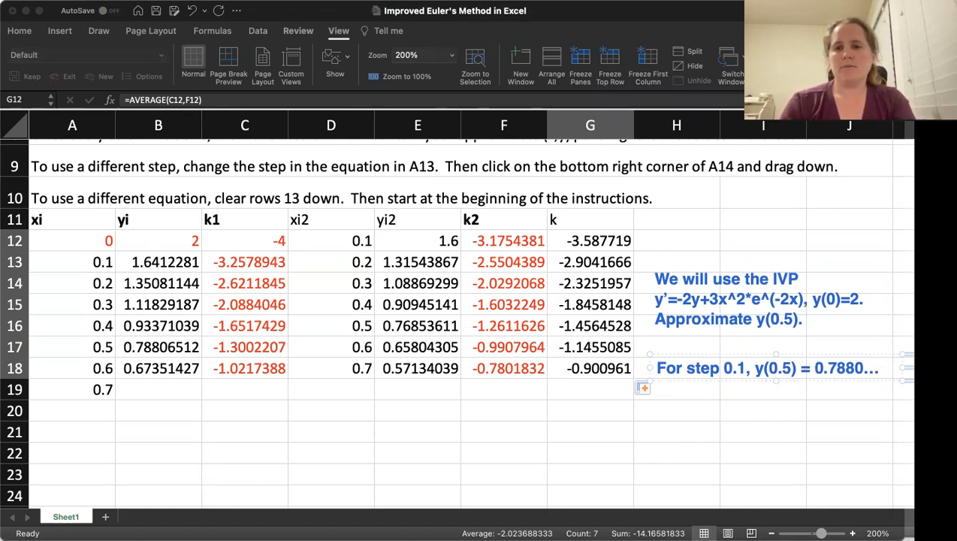
{"action": "type", "text": "For step"}
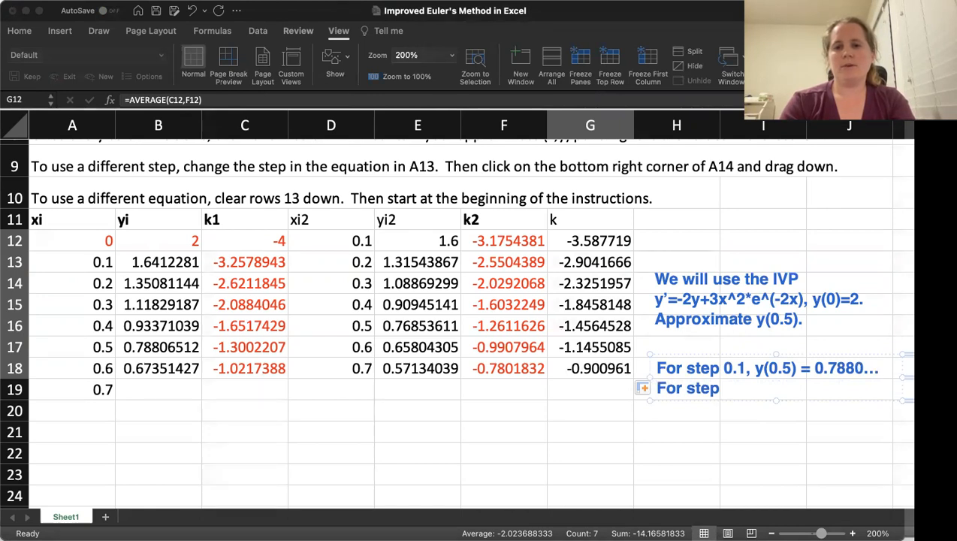
{"action": "type", "text": "0."}
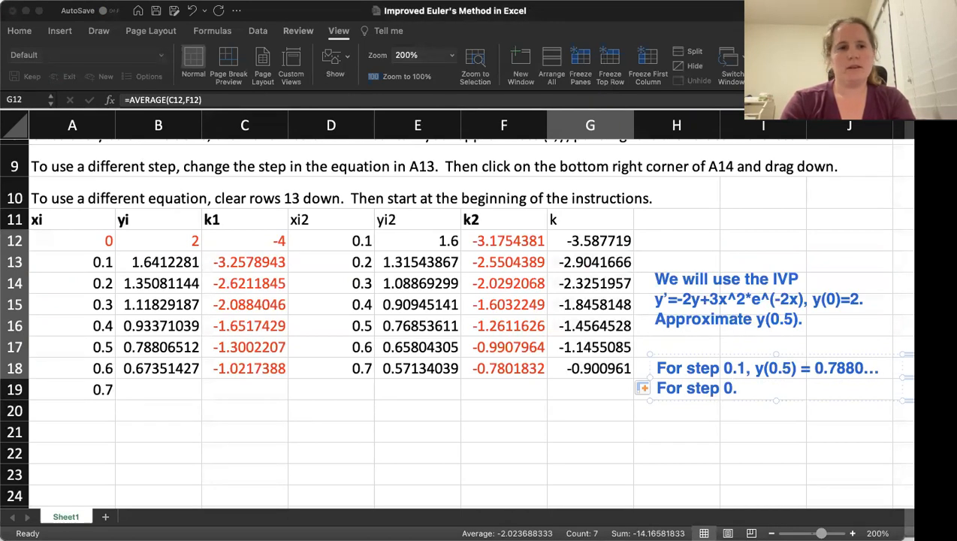
{"action": "type", "text": "05,"}
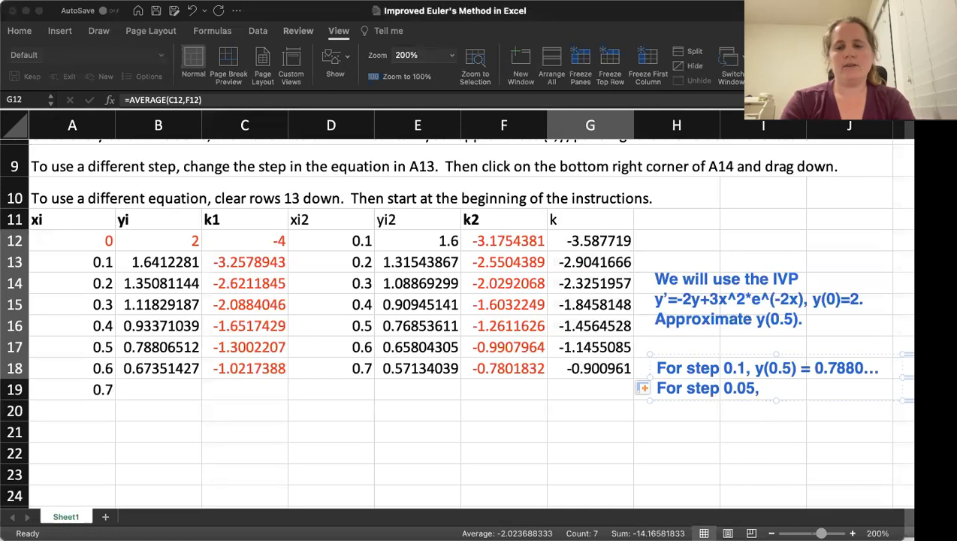
{"action": "type", "text": "y(0.5)"}
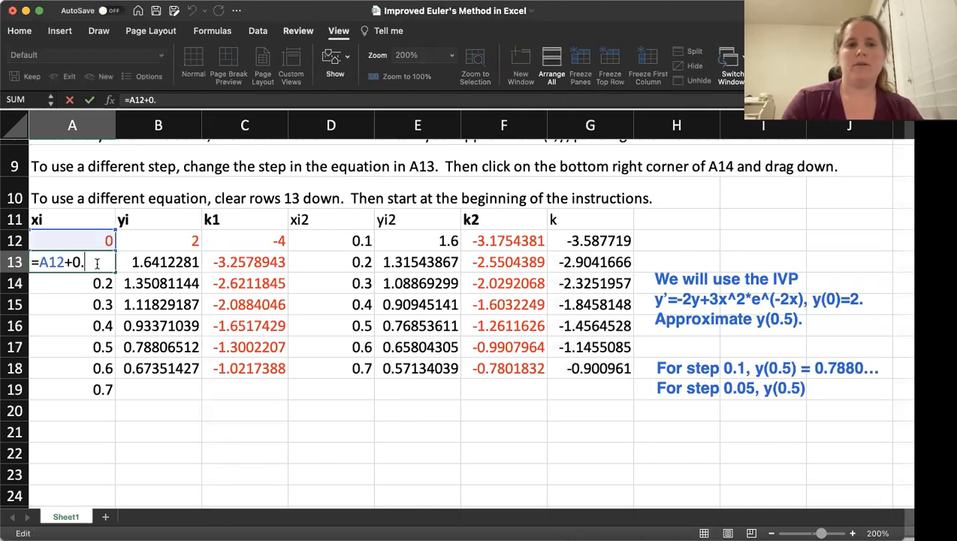
- Change A13's step to 0.05 and fill B18:G18 down to row 22, reaching x=0.5
{"action": "type", "text": "5"}
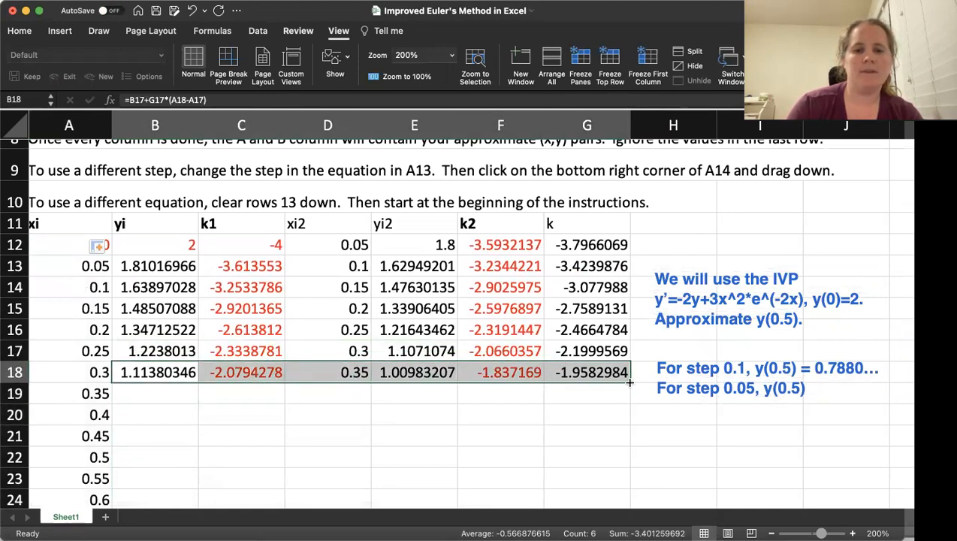
{"action": "left_click_drag", "start_coordinate": [629, 382], "coordinate": [620, 466]}
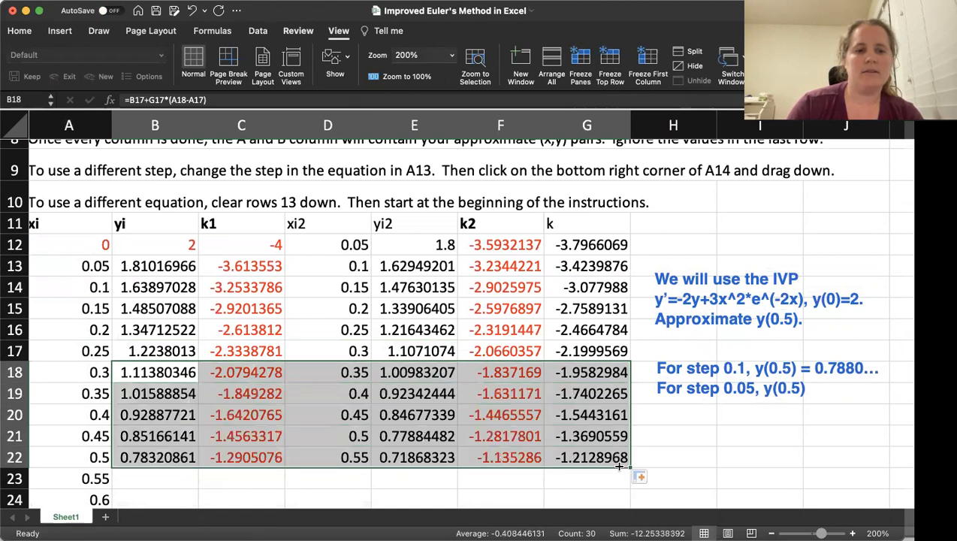
{"action": "left_click", "coordinate": [673, 457]}
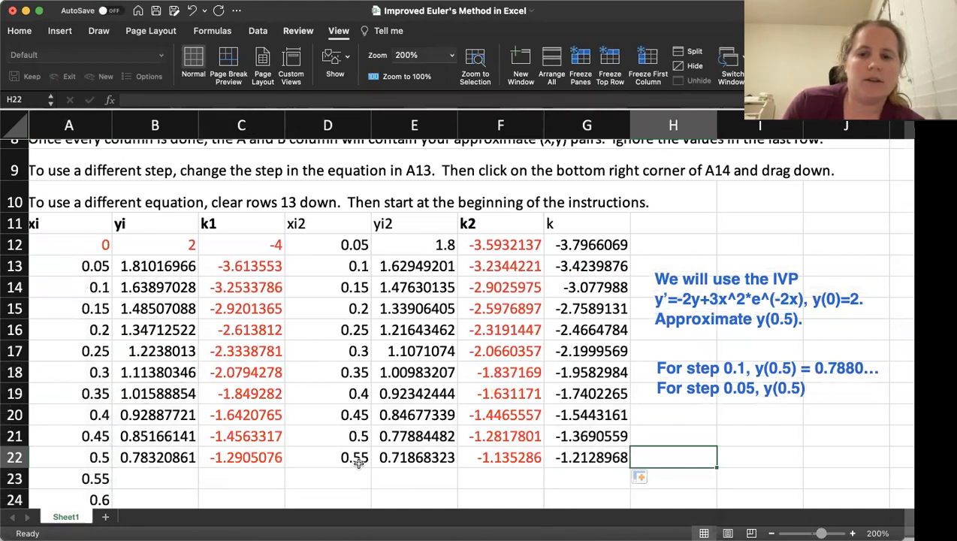
{"action": "mouse_move", "coordinate": [475, 193]}
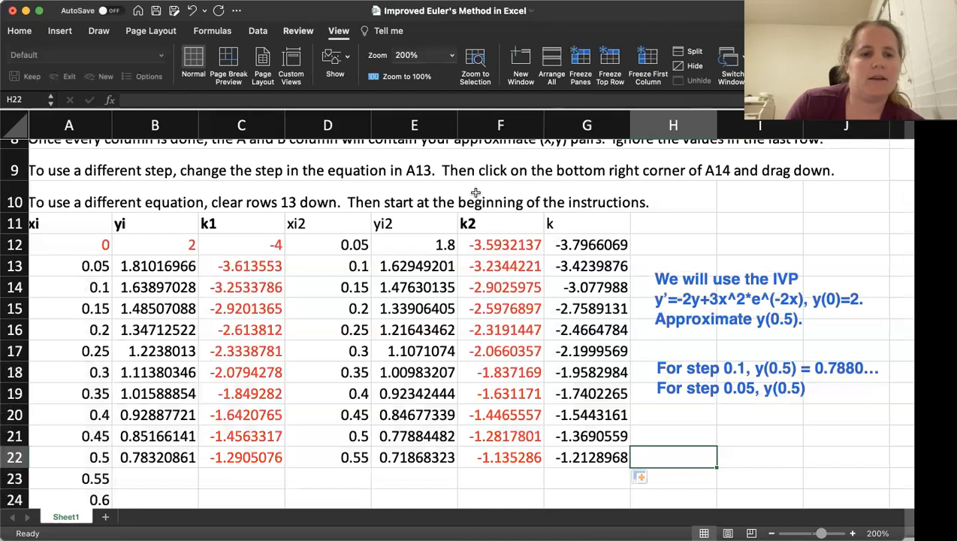
{"action": "mouse_move", "coordinate": [373, 167]}
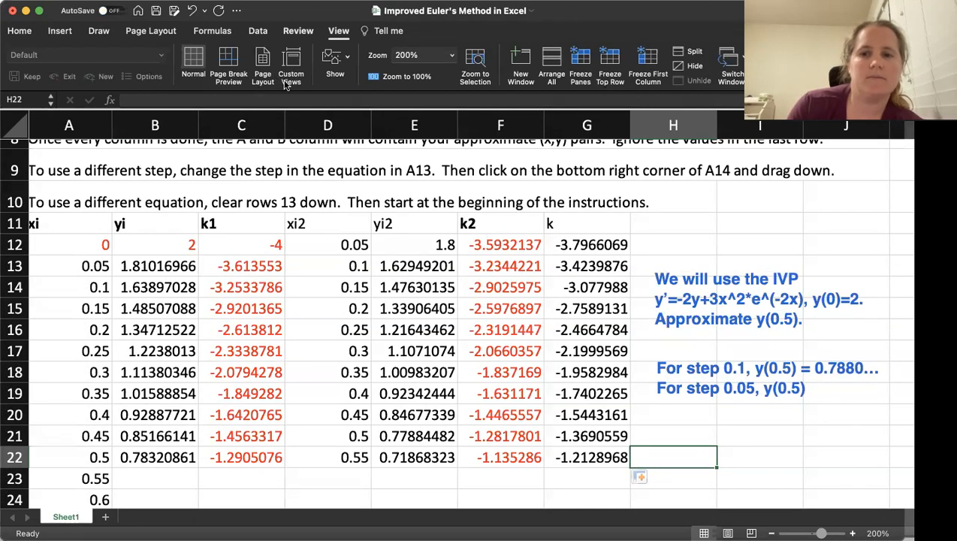
- Complete the step 0.05 note line with y(0.5)=0.7832
{"action": "left_click", "coordinate": [751, 376]}
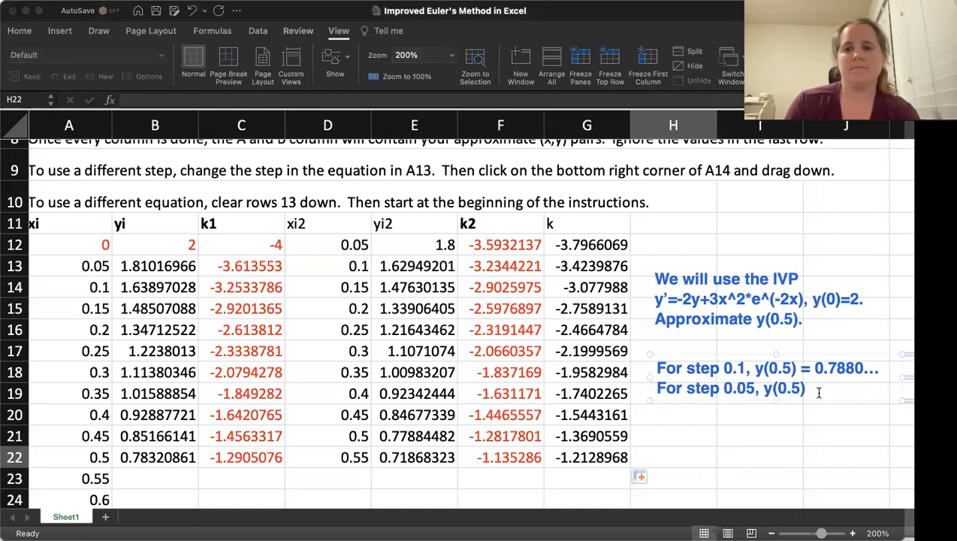
{"action": "type", "text": "="}
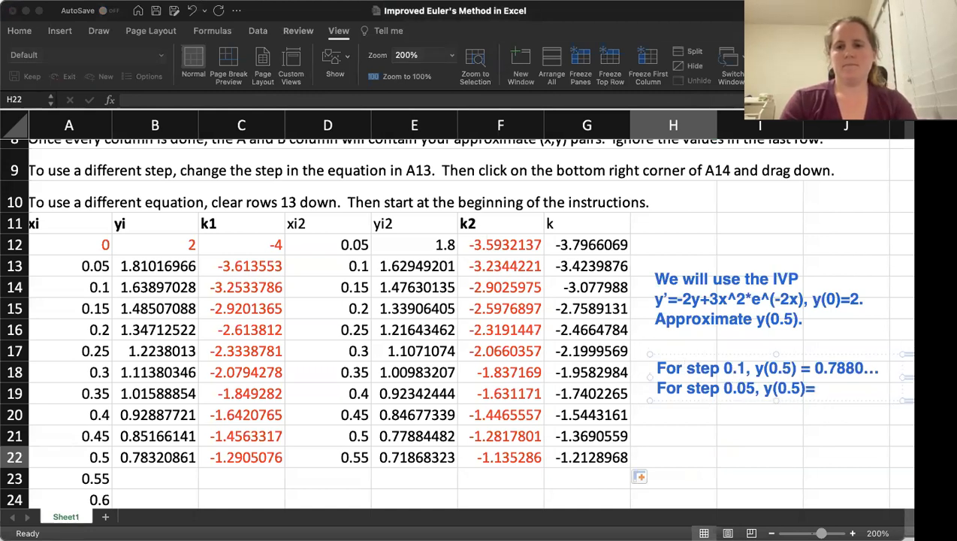
{"action": "type", "text": "0.7832…"}
{"action": "type", "text": "For step 0.01, y(0.5)="}
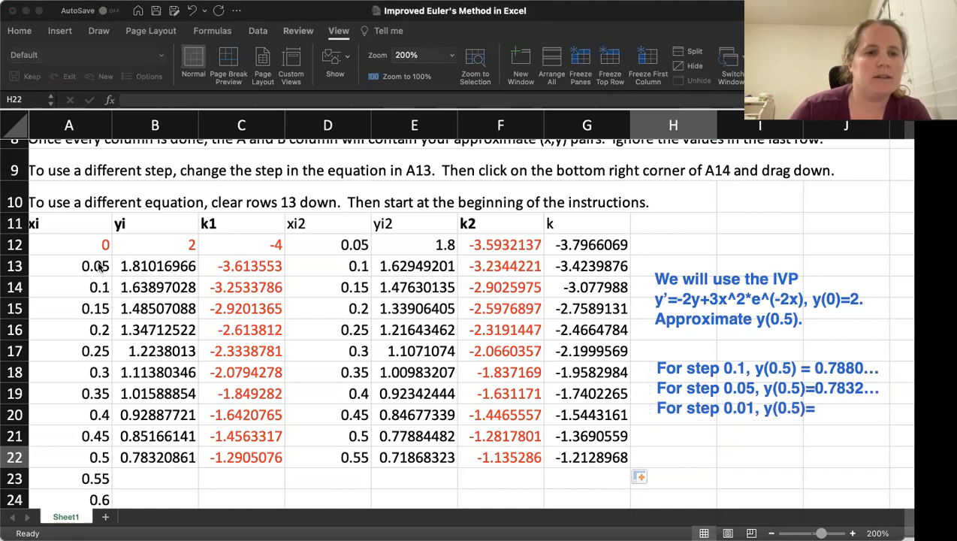
{"action": "left_click", "coordinate": [673, 457]}
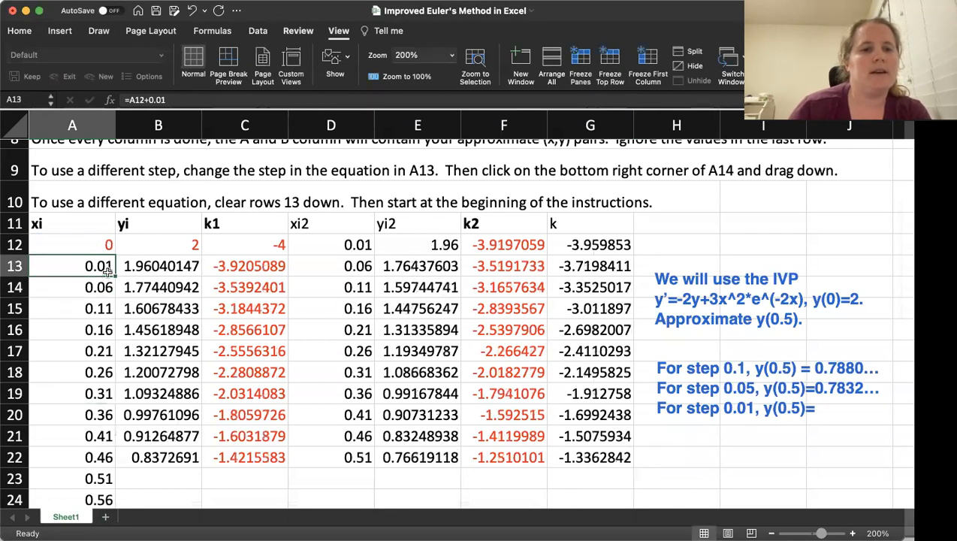
- Refill column A with step 0.01 and extend B21:G22 down to row 62 at x=0.5
{"action": "left_click_drag", "start_coordinate": [99, 265], "coordinate": [111, 479]}
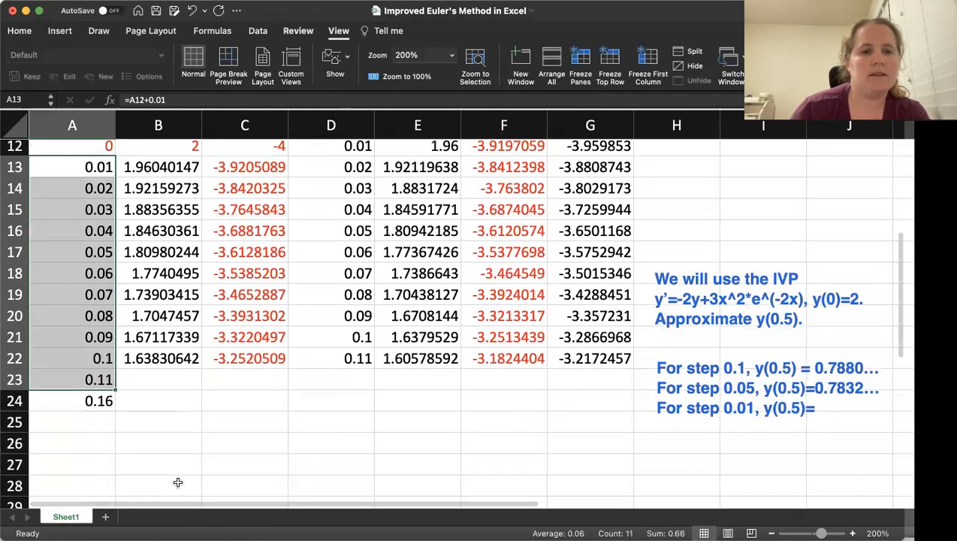
{"action": "scroll", "scroll_direction": "down", "scroll_amount": 3}
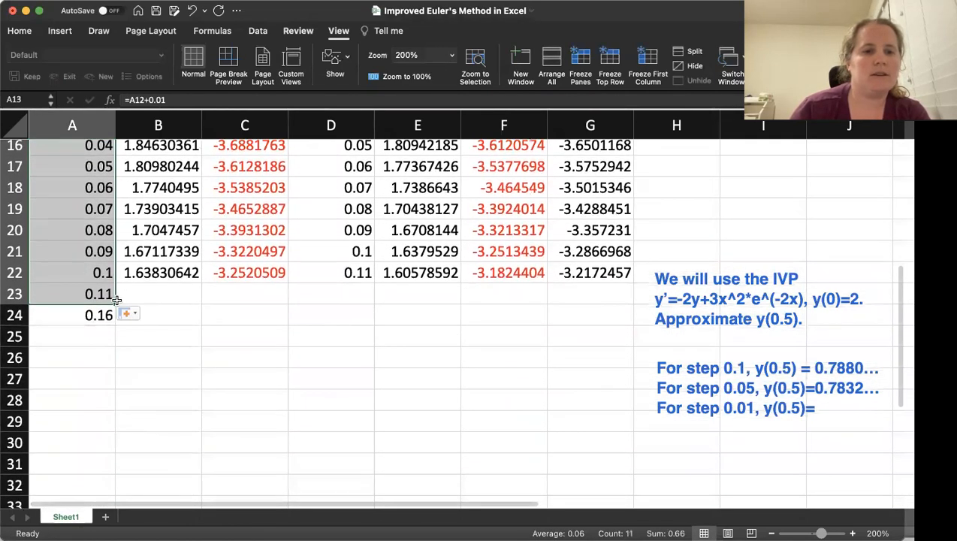
{"action": "scroll", "scroll_direction": "down", "scroll_amount": 3}
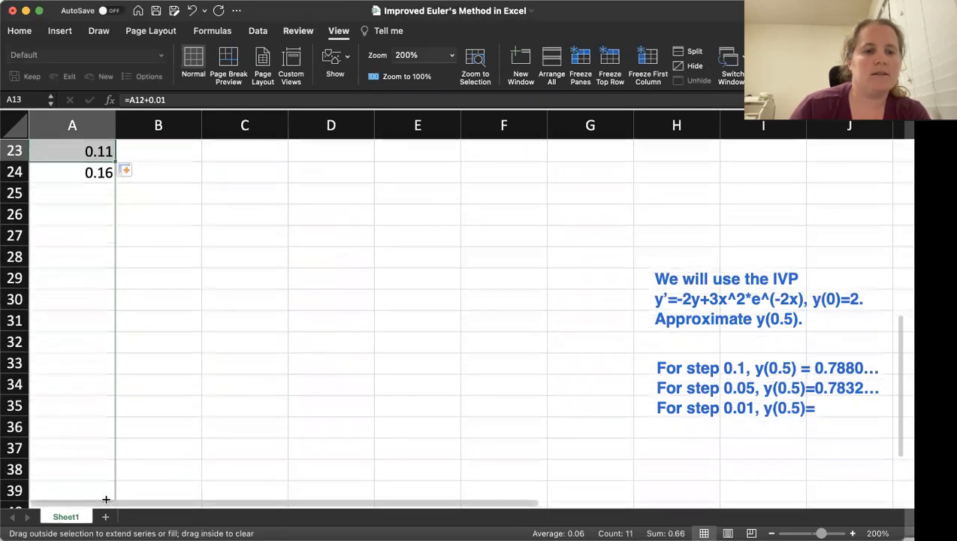
{"action": "scroll", "scroll_direction": "down", "scroll_amount": 3}
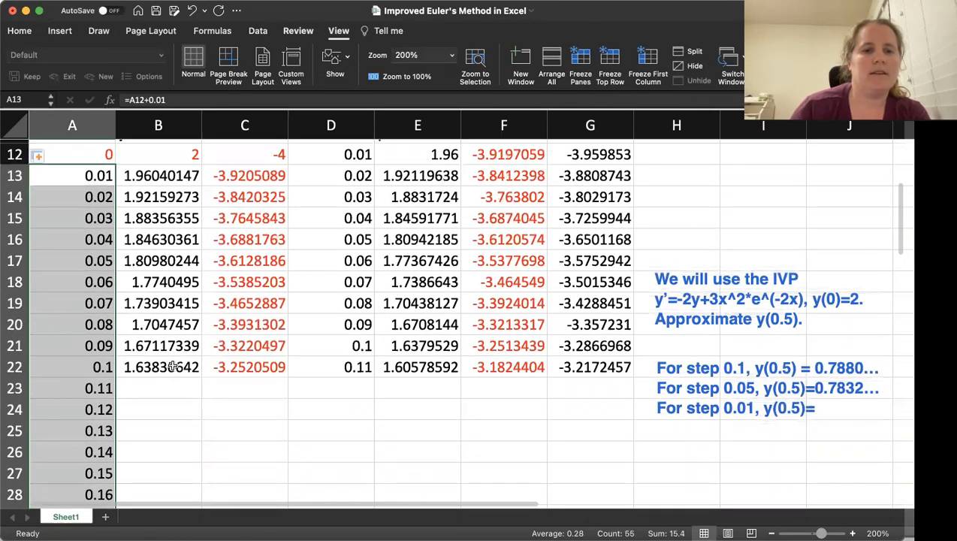
{"action": "left_click_drag", "start_coordinate": [158, 345], "coordinate": [418, 367]}
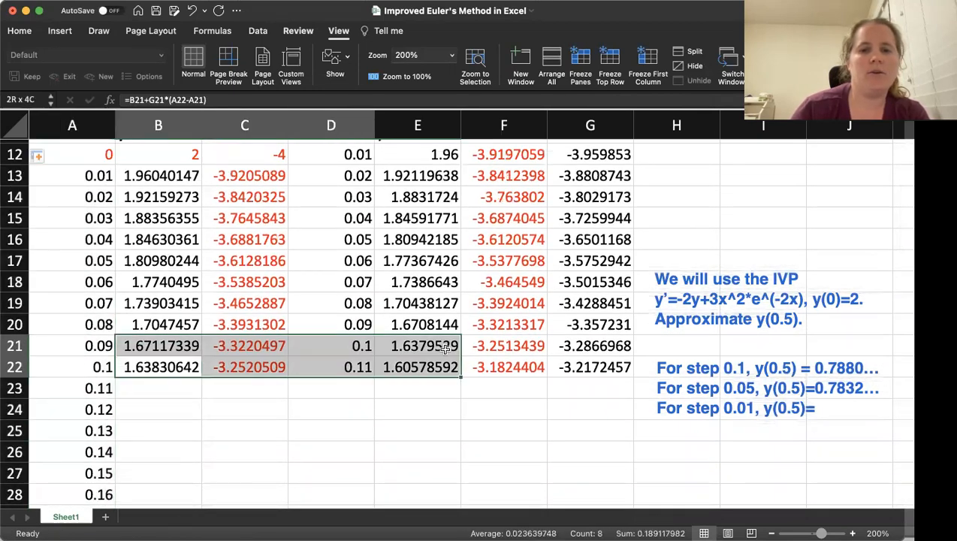
{"action": "left_click", "coordinate": [594, 366]}
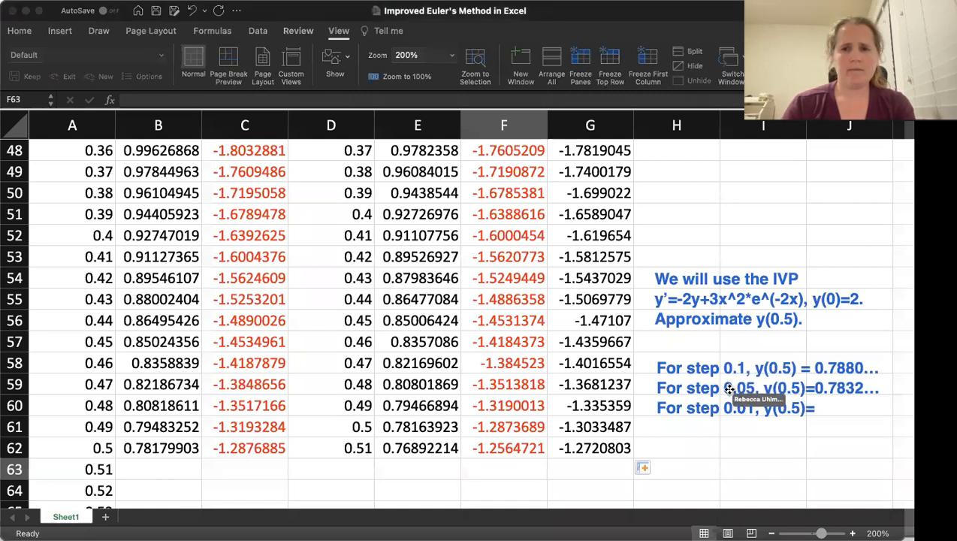
- Add y(0.5)≈0.7817 to the end of the note's step 0.01 line
{"action": "left_click", "coordinate": [766, 388]}
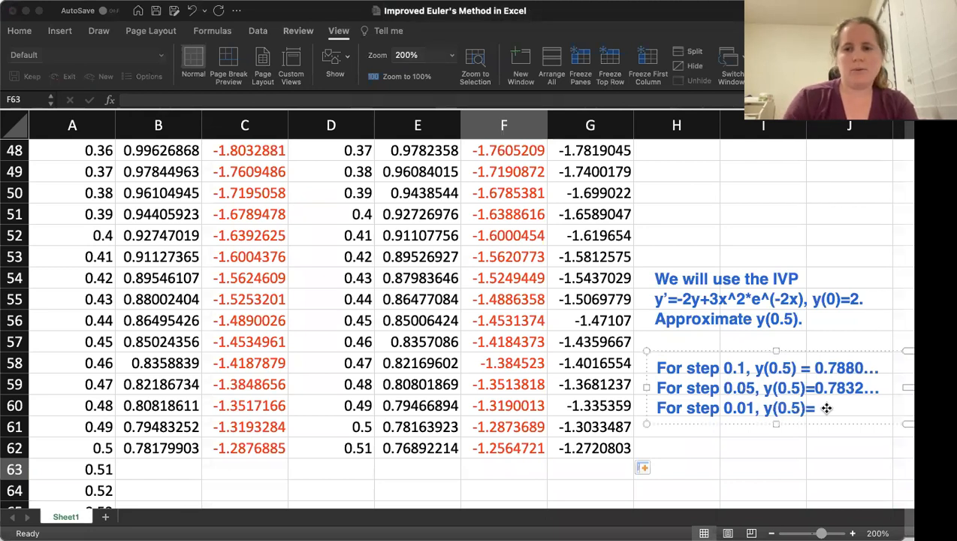
{"action": "type", "text": "0.7817…"}
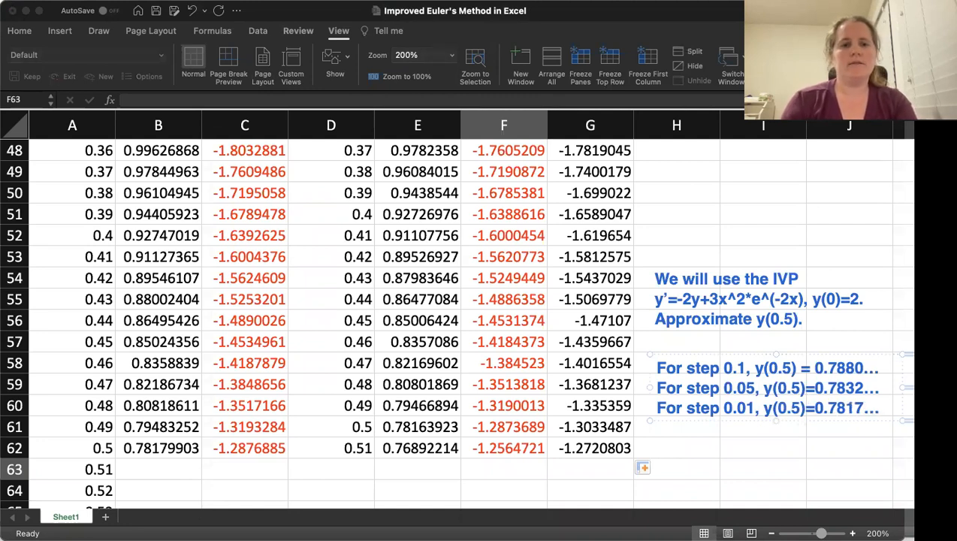
{"action": "mouse_move", "coordinate": [819, 293]}
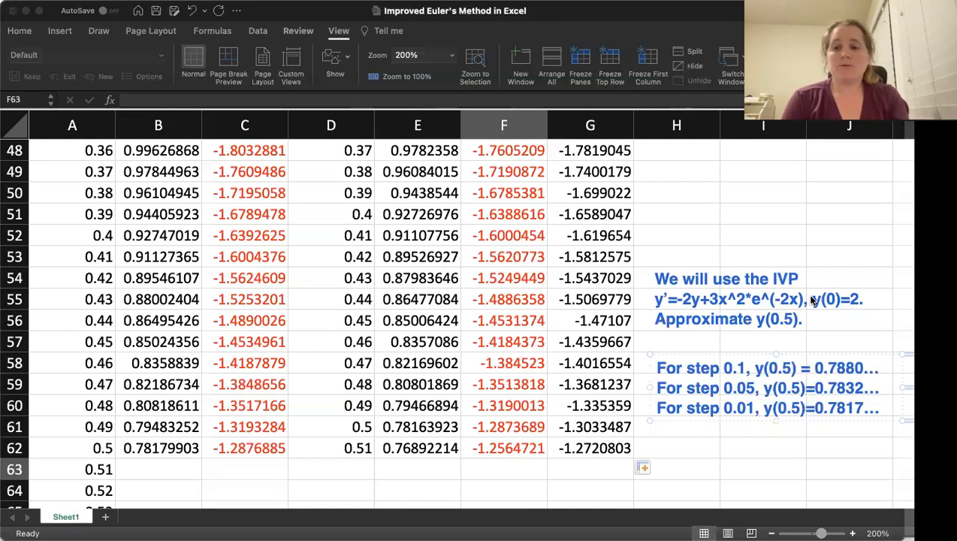
{"action": "mouse_move", "coordinate": [805, 245]}
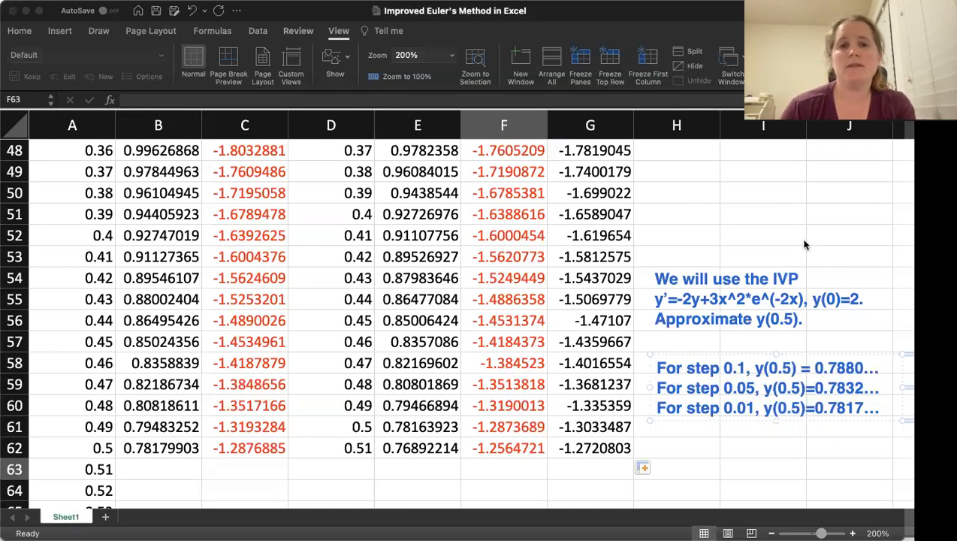